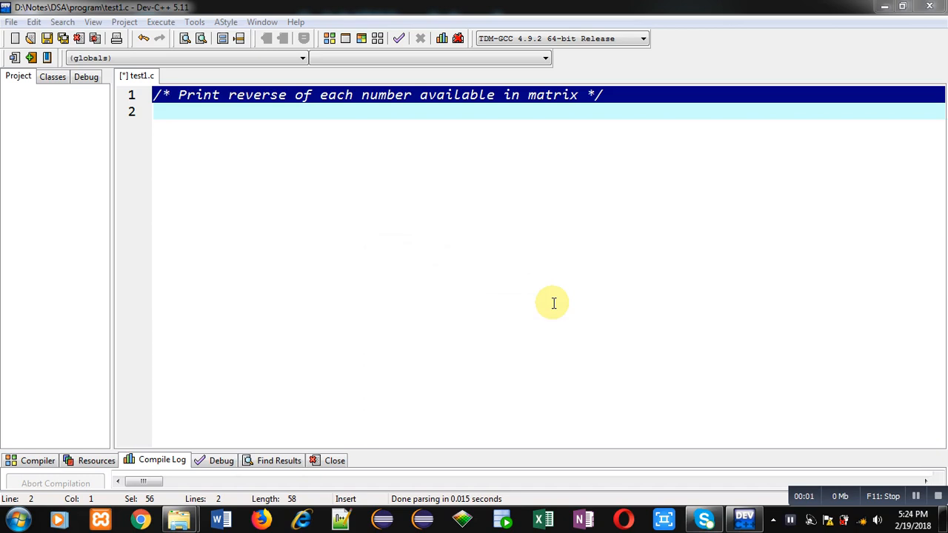
pyautogui.moveTo(234, 130)
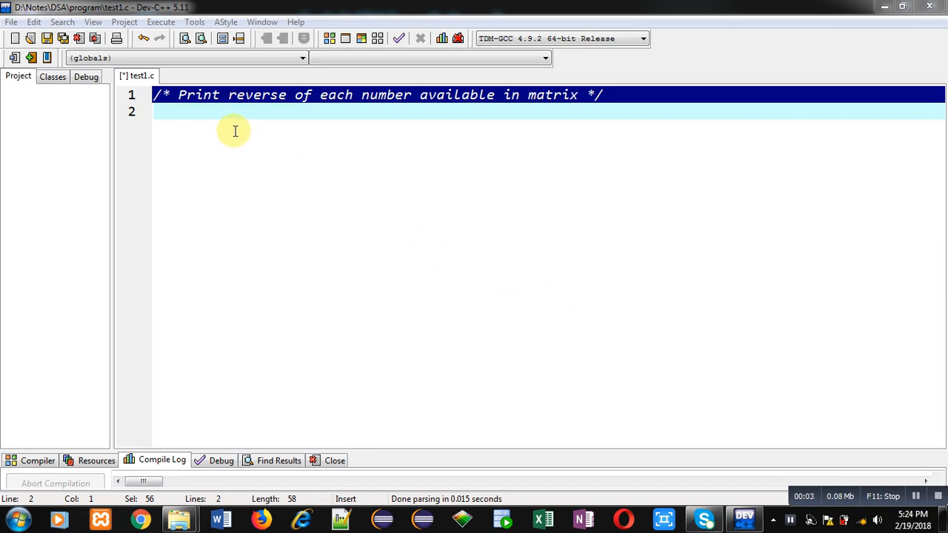
pyautogui.moveTo(194, 115)
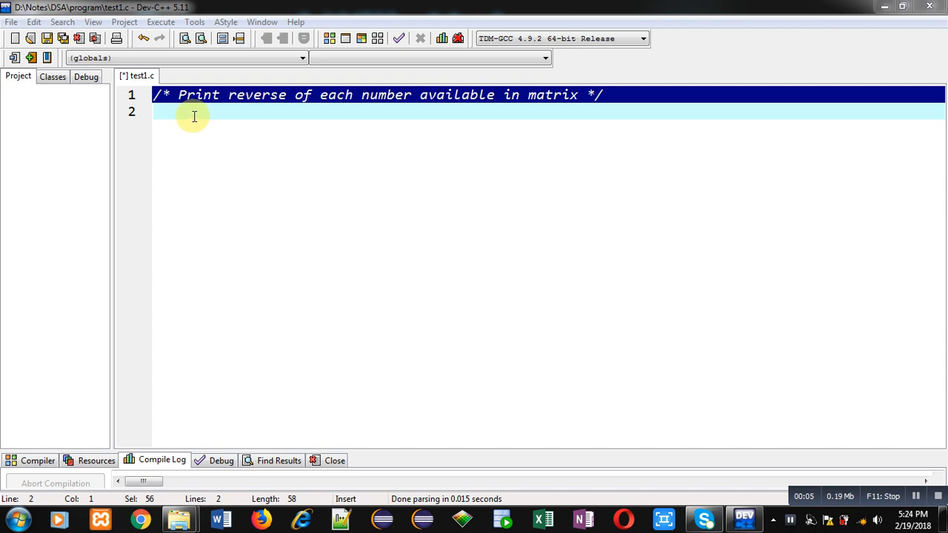
pyautogui.moveTo(366, 111)
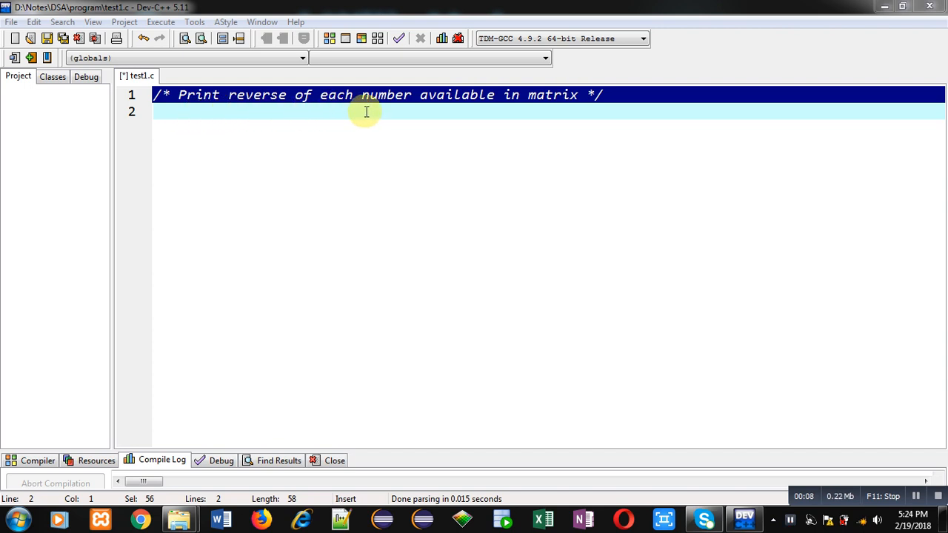
pyautogui.moveTo(611, 104)
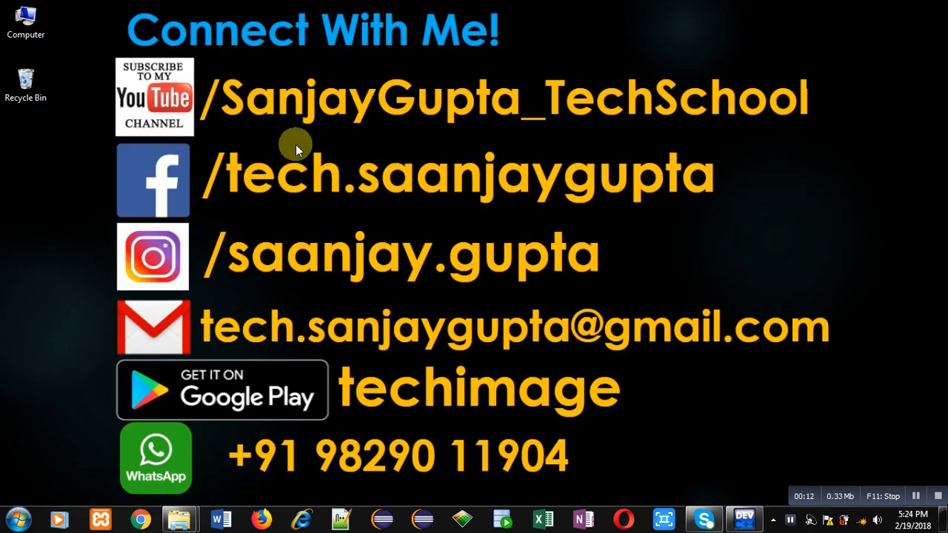
pyautogui.moveTo(185, 136)
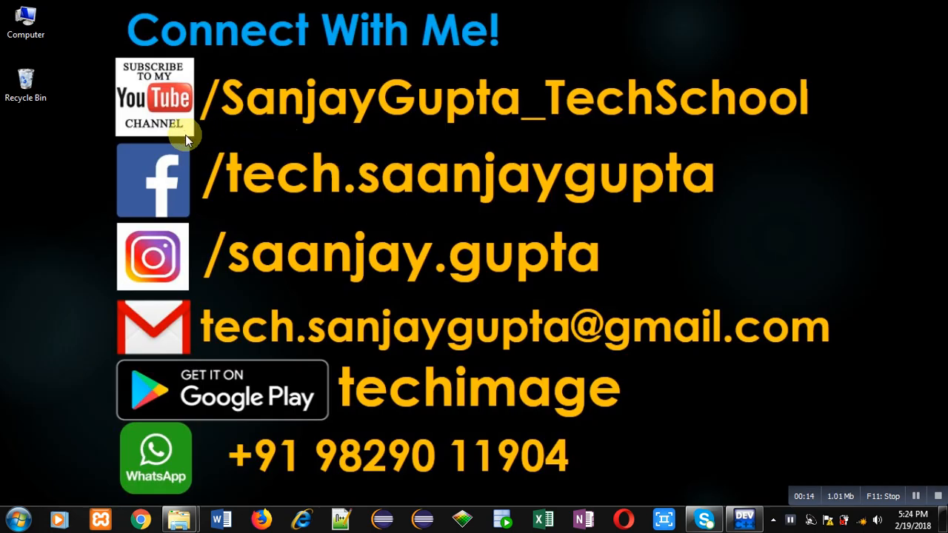
pyautogui.moveTo(314, 141)
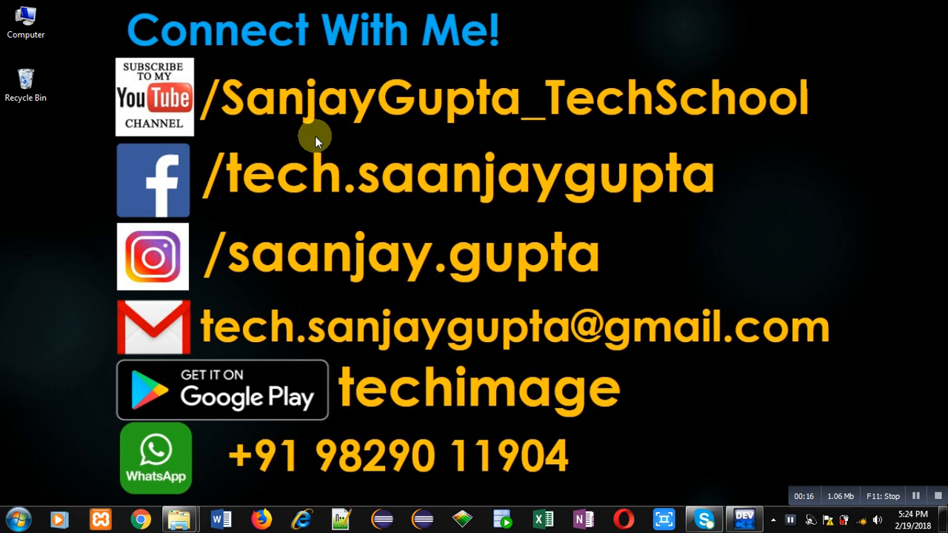
pyautogui.moveTo(272, 133)
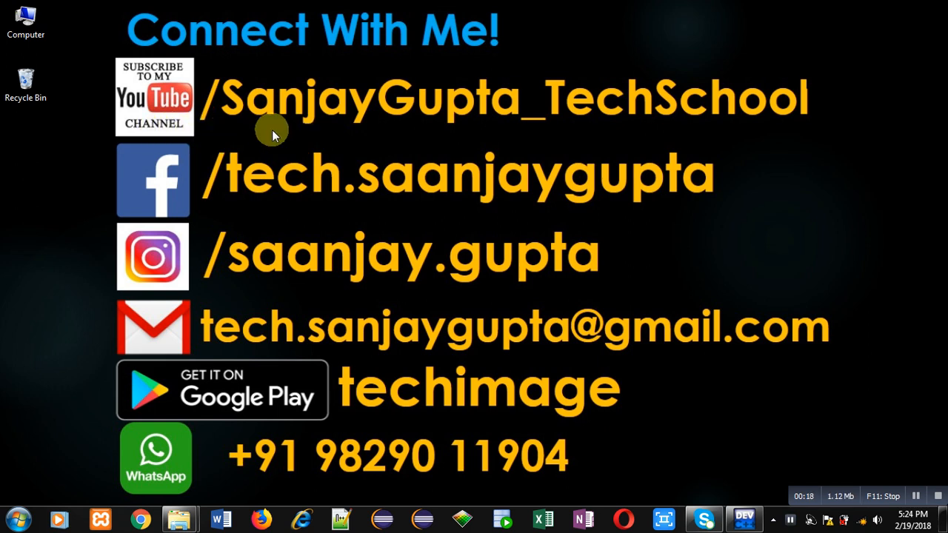
pyautogui.moveTo(610, 130)
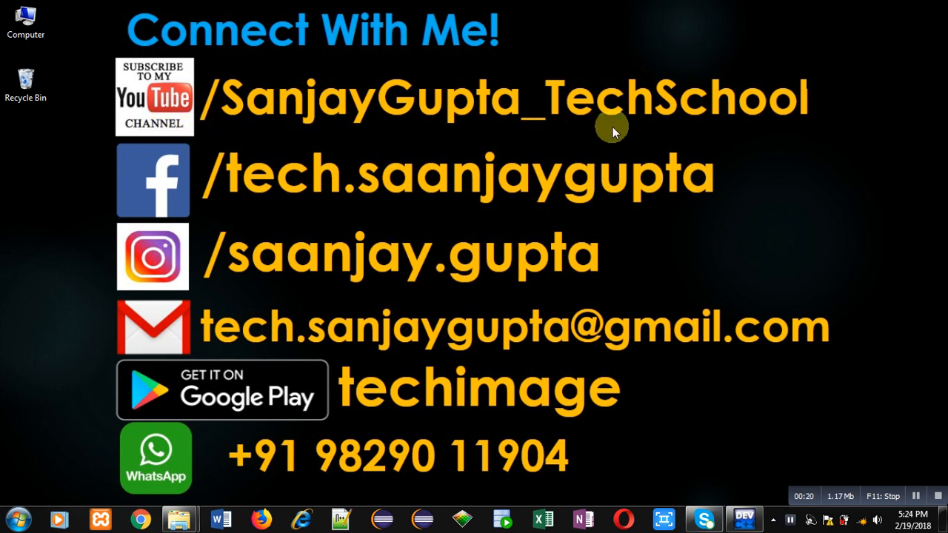
pyautogui.moveTo(433, 433)
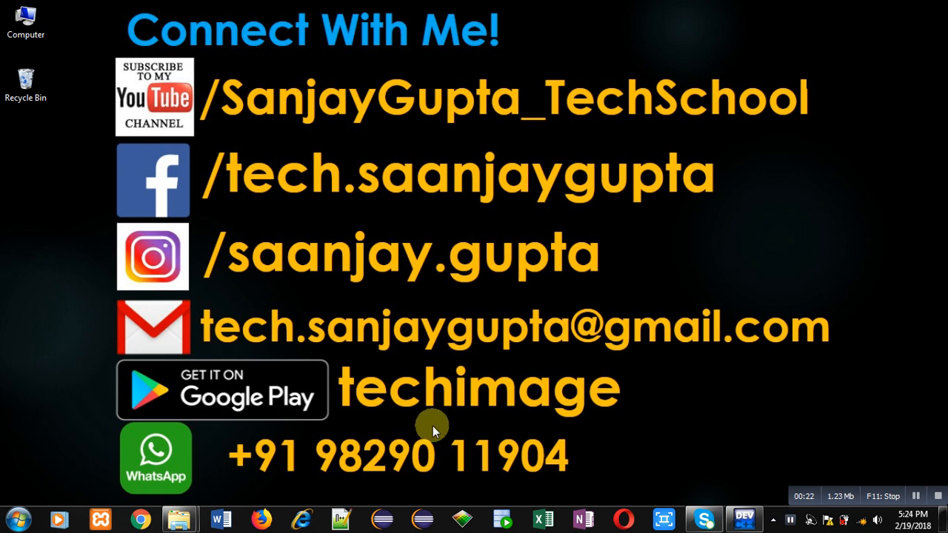
pyautogui.moveTo(414, 433)
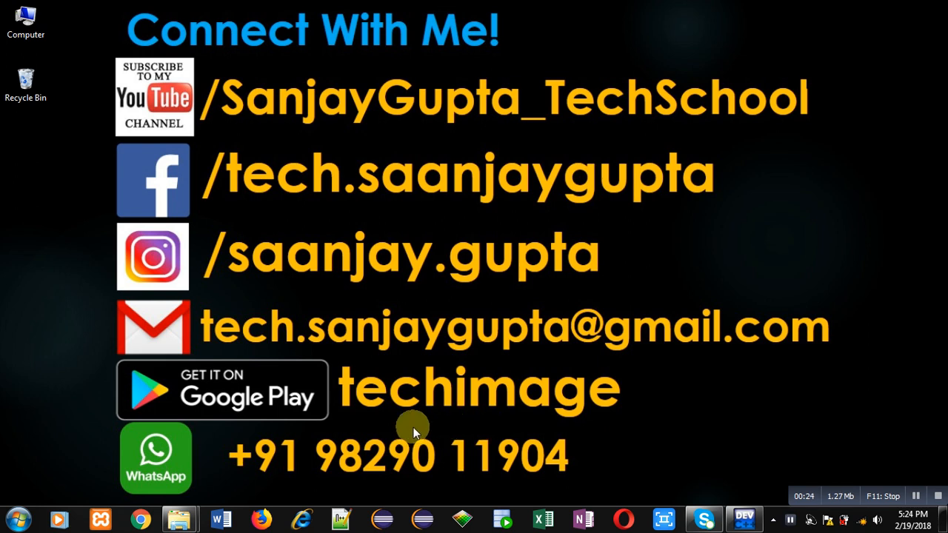
# Step: Write #include<stdio.h> and the int main() header on line 2
pyautogui.click(744, 518)
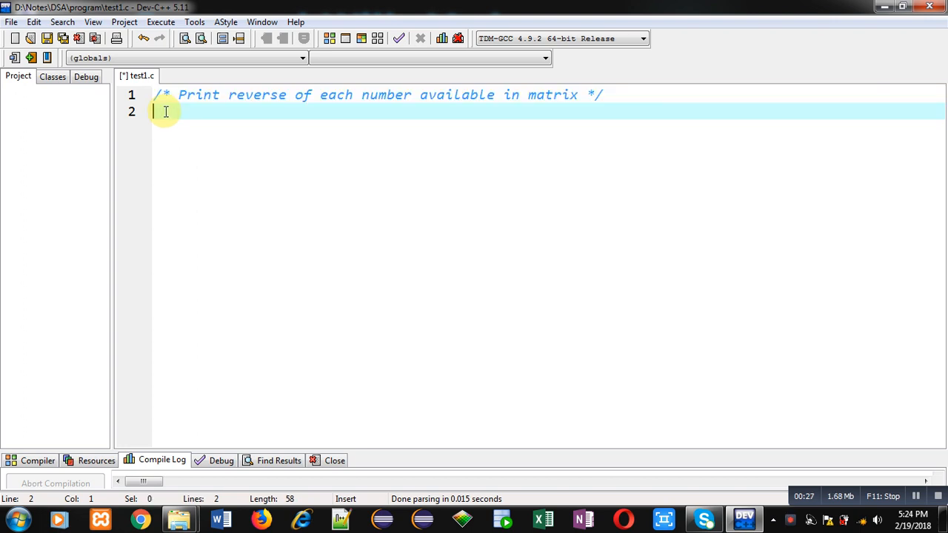
pyautogui.write('#i')
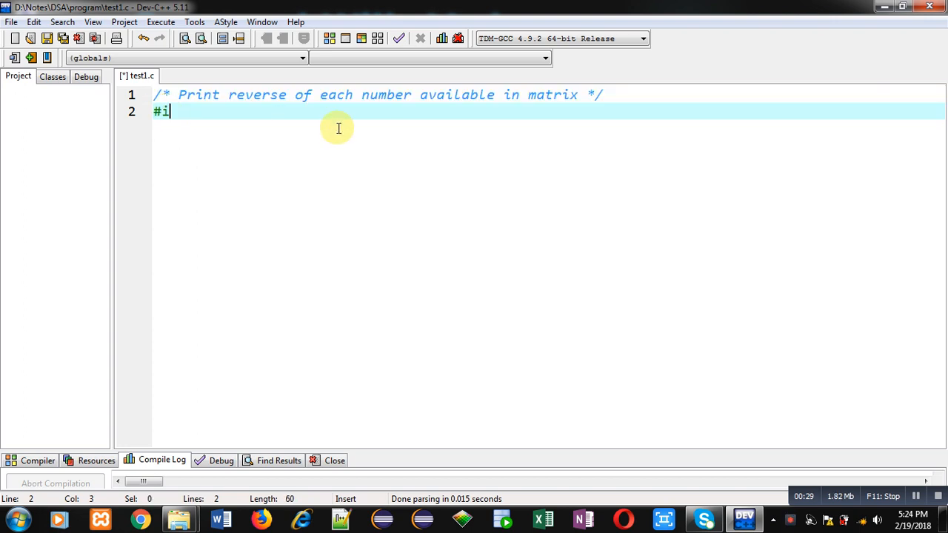
pyautogui.write('nclude<stdio>')
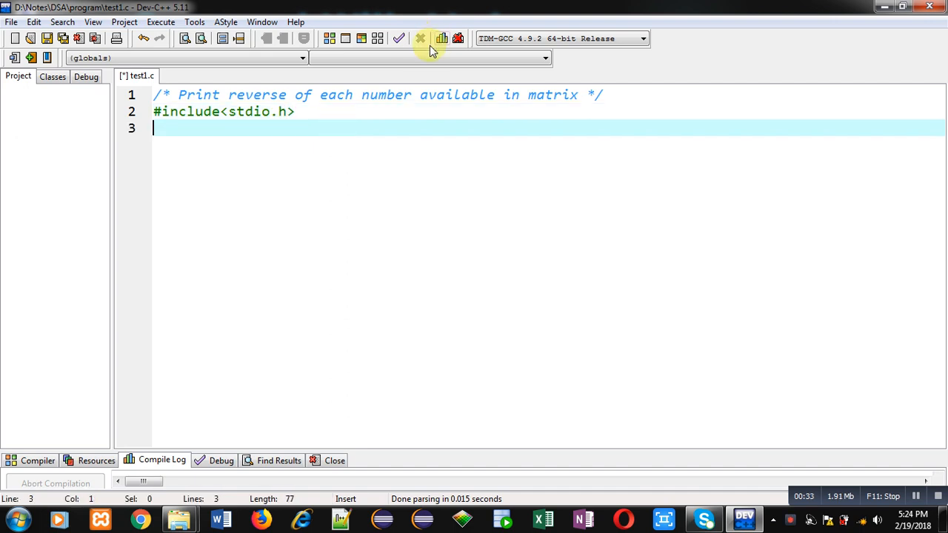
pyautogui.write('int main(')
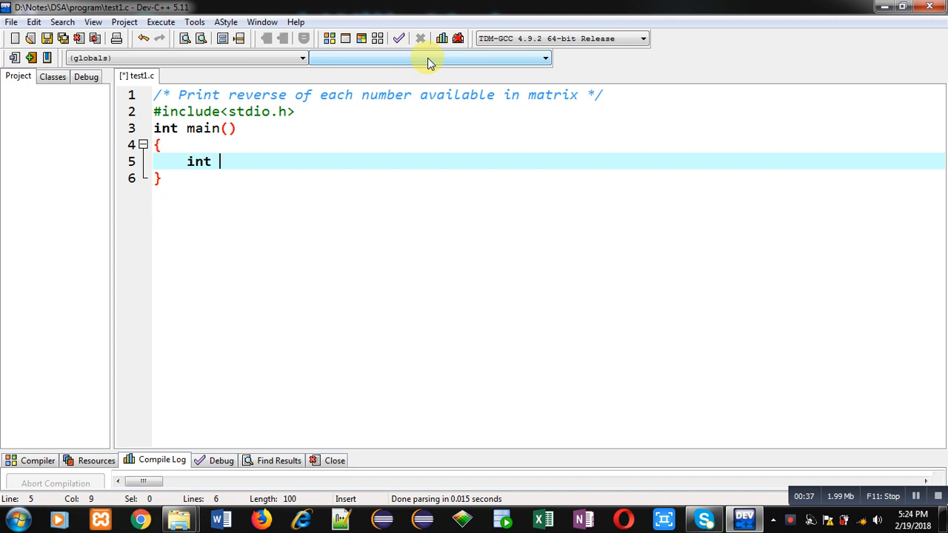
# Step: Declare int a[3][3],i,j,t,n,s inside main
pyautogui.write('a[3][]')
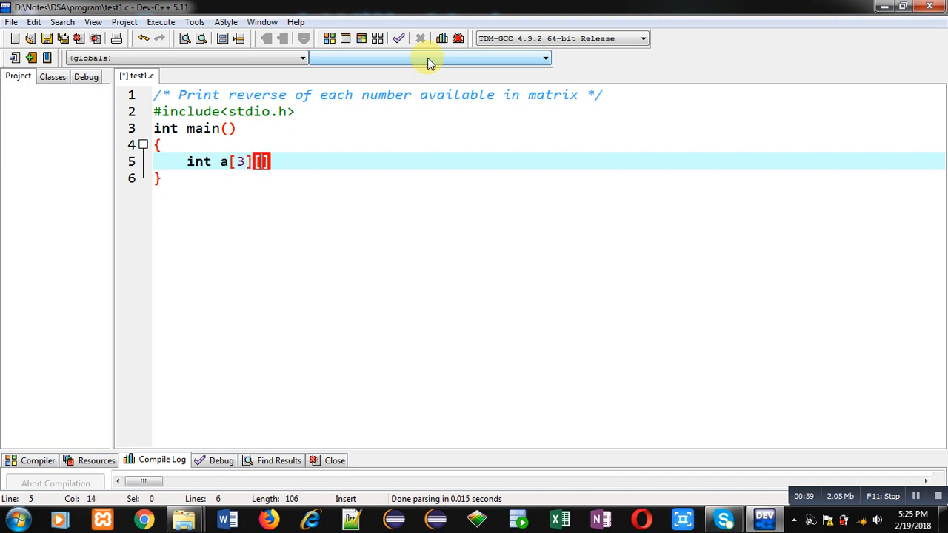
pyautogui.write('[3],i')
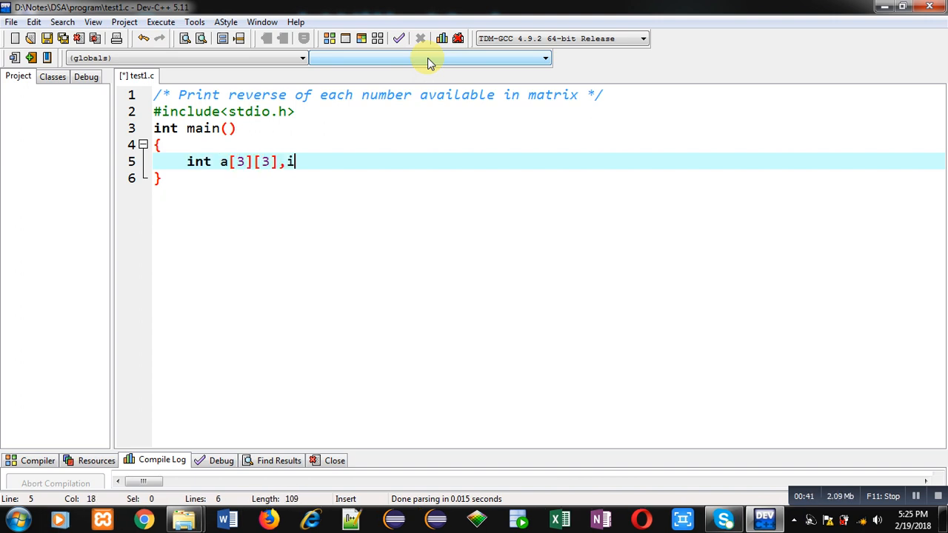
pyautogui.write(',j,')
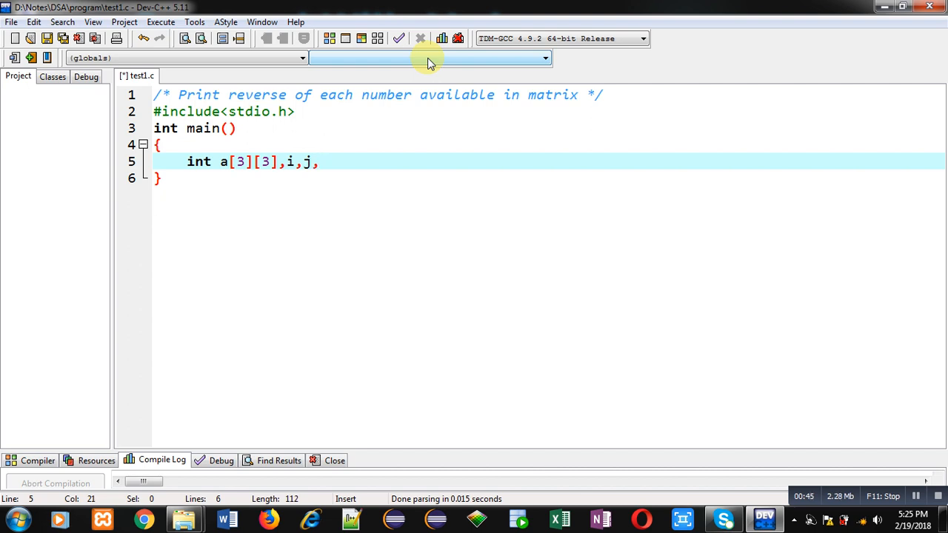
pyautogui.write('t,n')
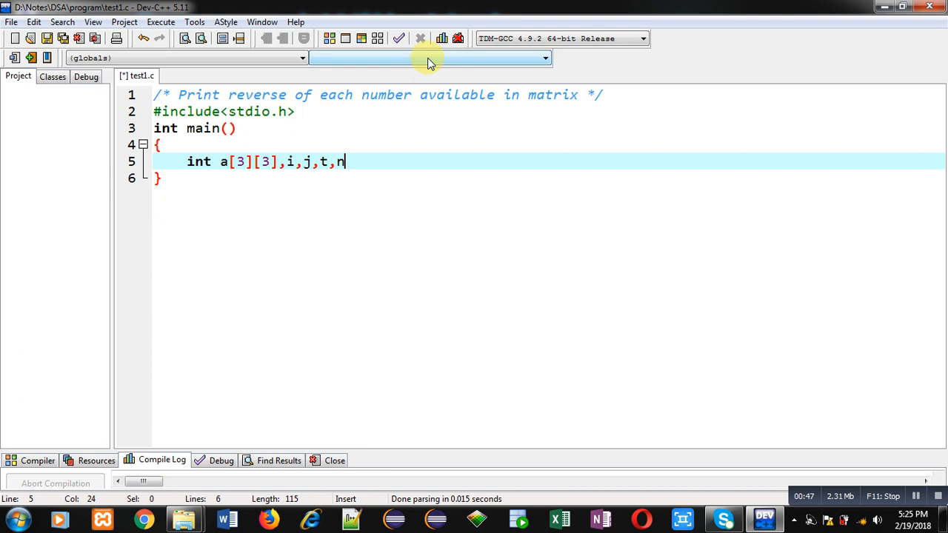
pyautogui.write(',s;')
pyautogui.write('printf')
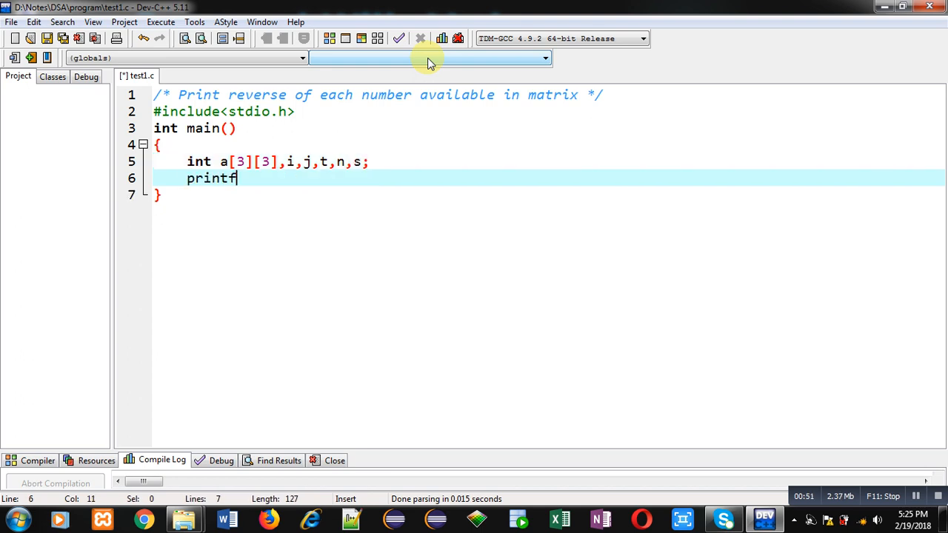
# Step: Add a printf showing the "Enter Elements" prompt
pyautogui.write('("\\n")')
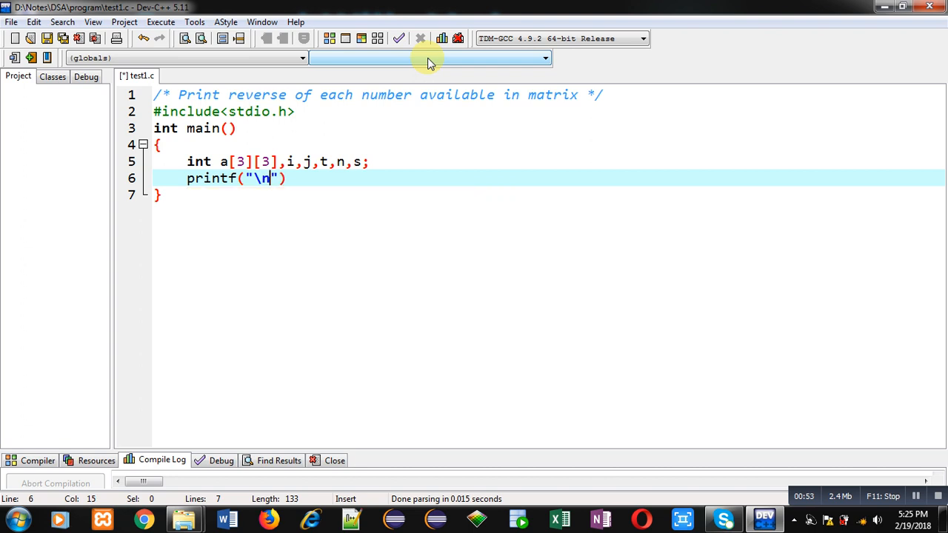
pyautogui.write('Enter Elements')
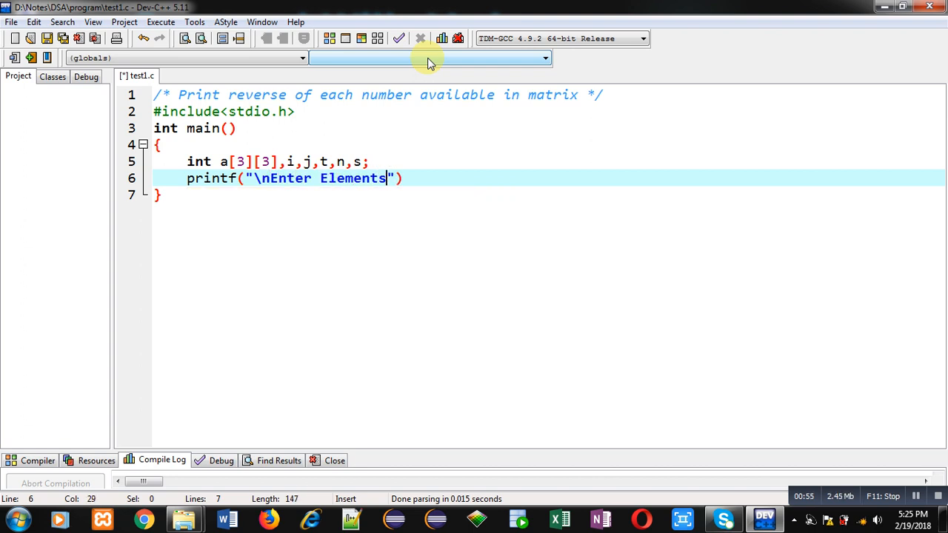
pyautogui.write(');')
pyautogui.write('for(i=0;')
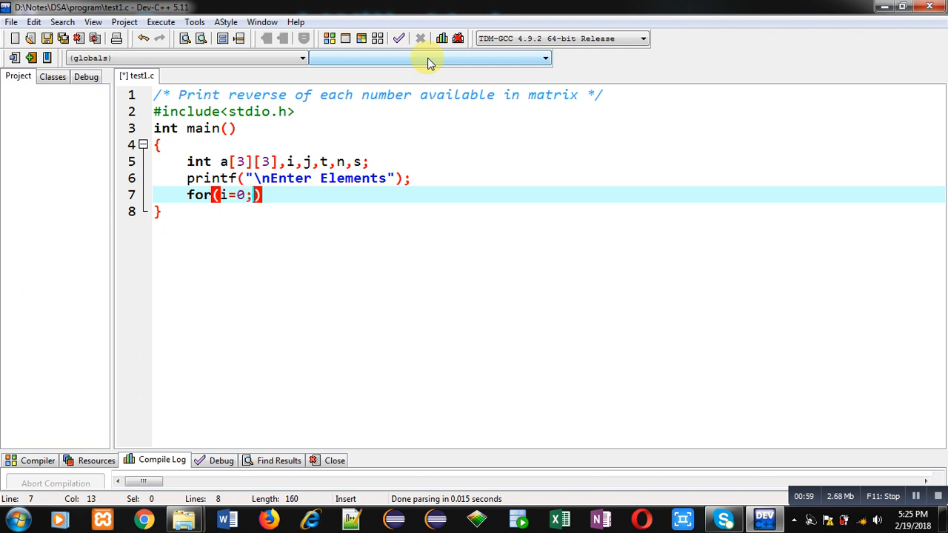
# Step: Write nested for loops i=0..2 and j=0..2 over the matrix
pyautogui.write('i<3;j')
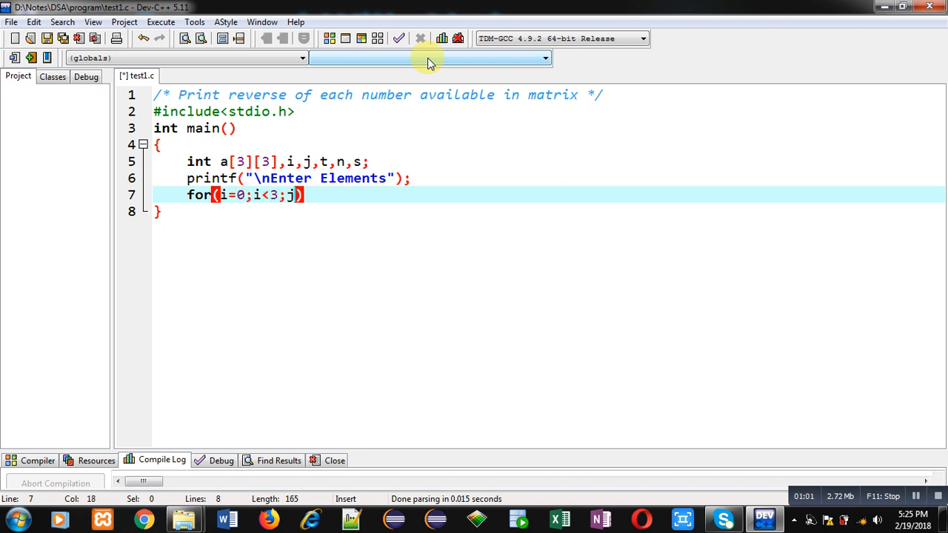
pyautogui.write('++')
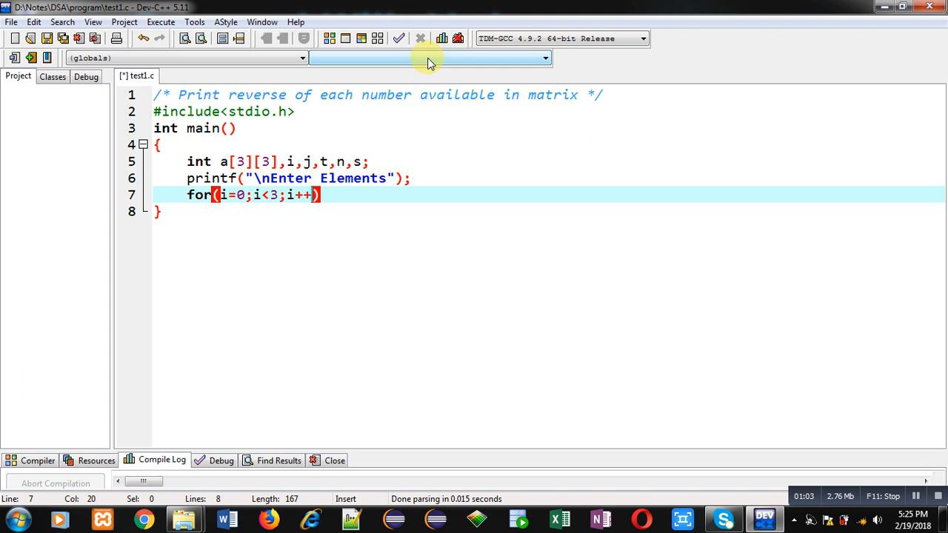
pyautogui.write('fo')
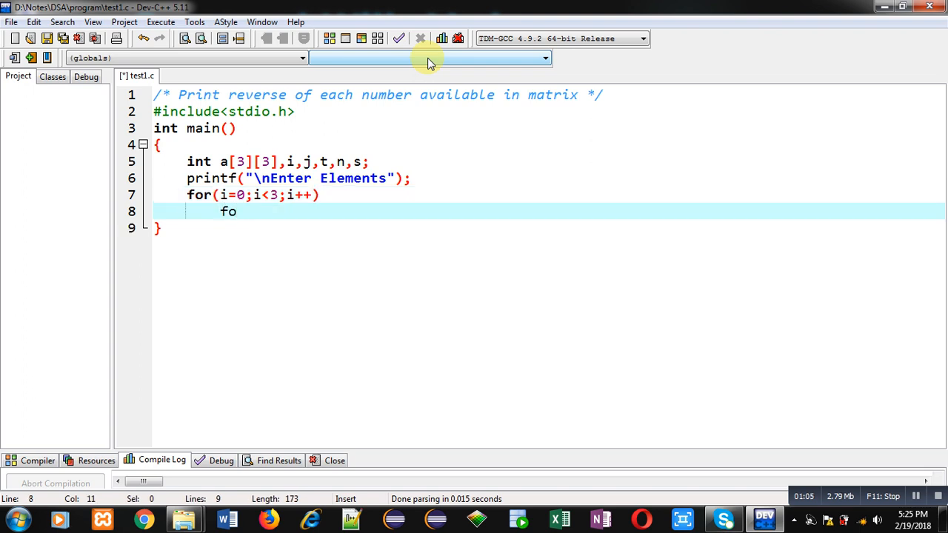
pyautogui.write('r(')
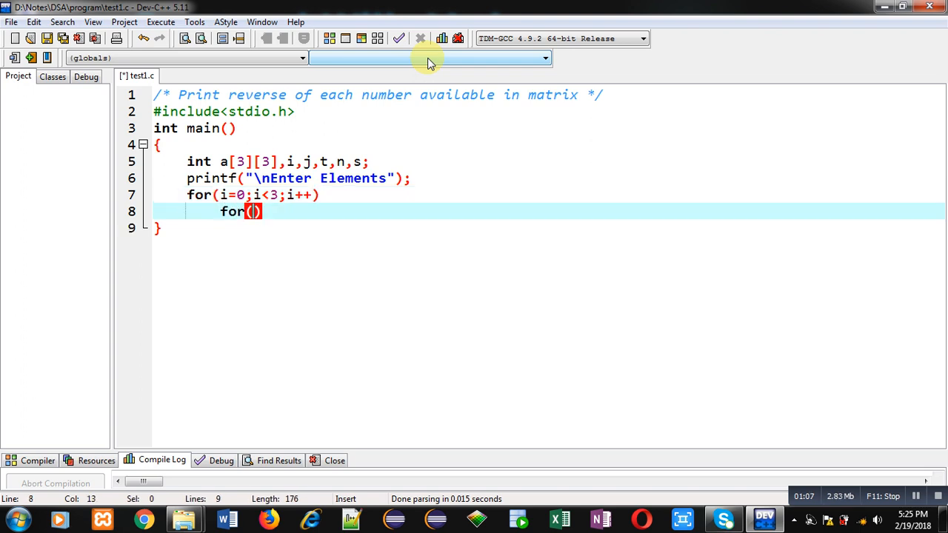
pyautogui.write('j=')
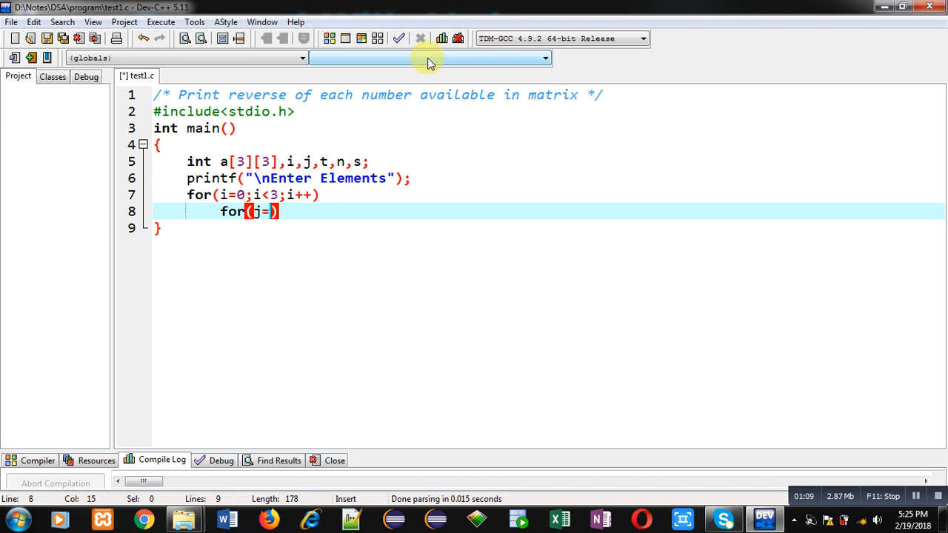
pyautogui.write('0;j')
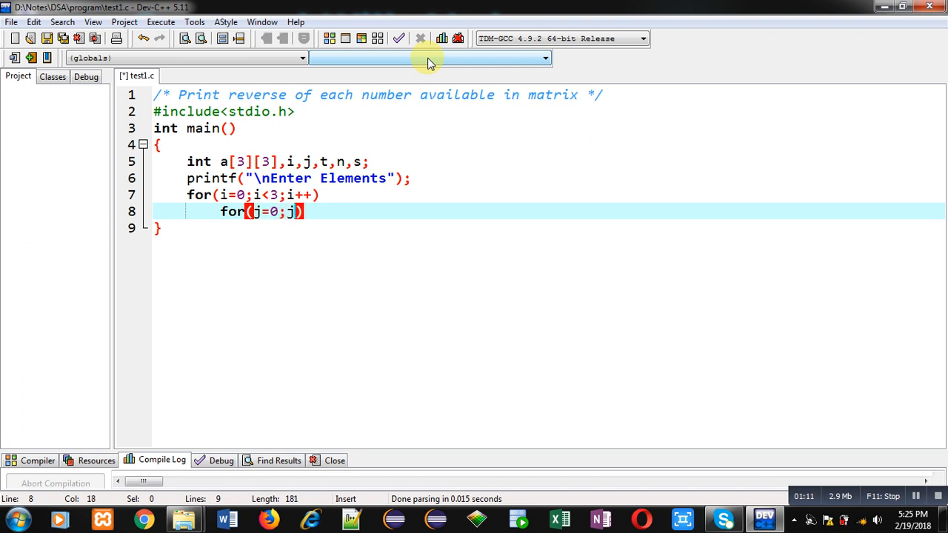
pyautogui.write('<3;j++')
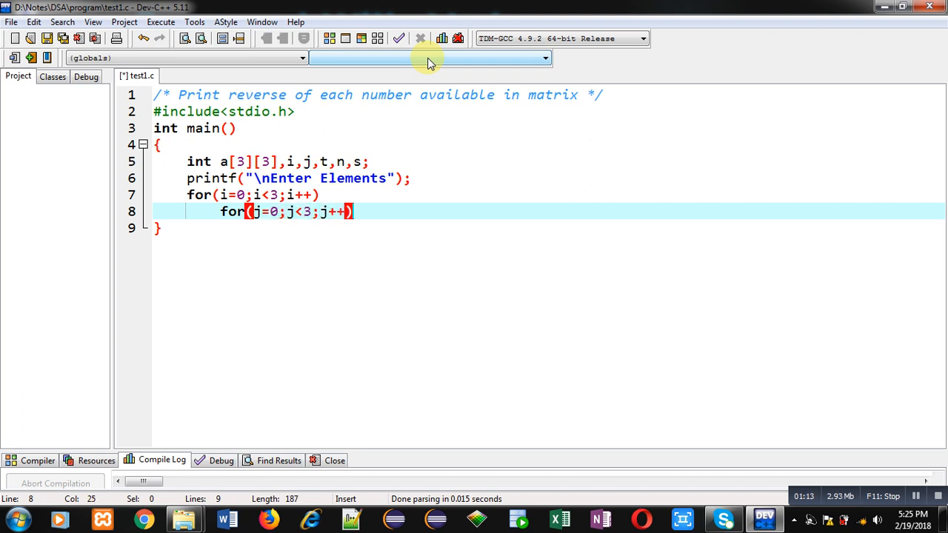
# Step: Read each element with scanf("%d",&a[i][j]); inside the loops
pyautogui.write('scanf(')
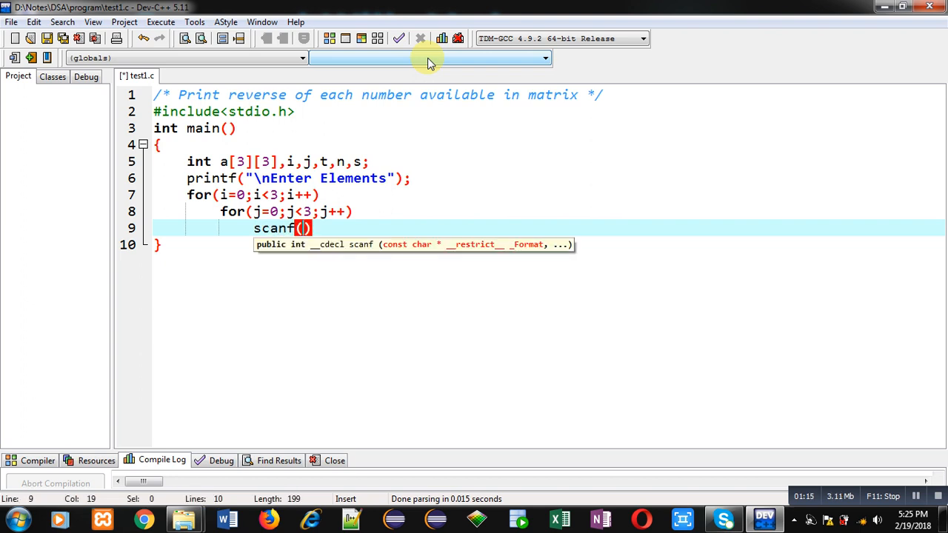
pyautogui.write('"%d",&a[i')
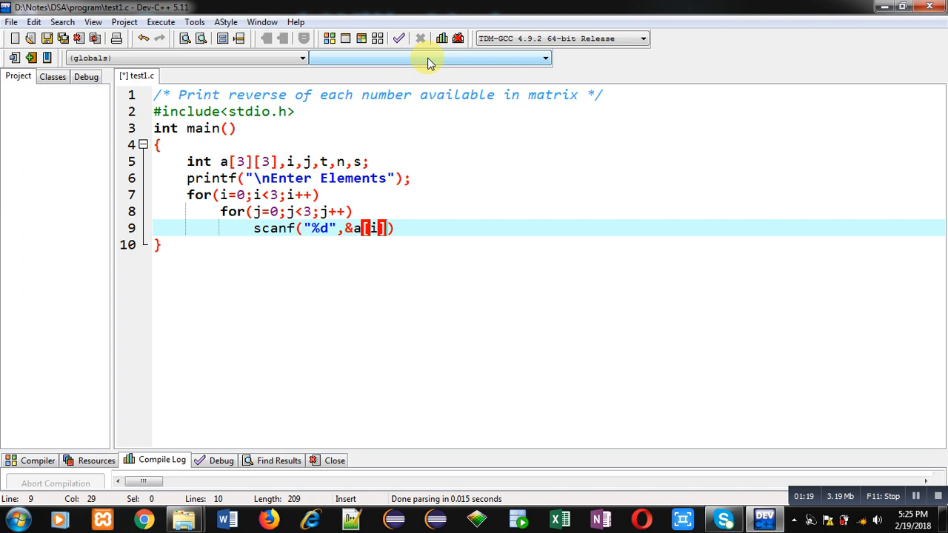
pyautogui.write('[j]')
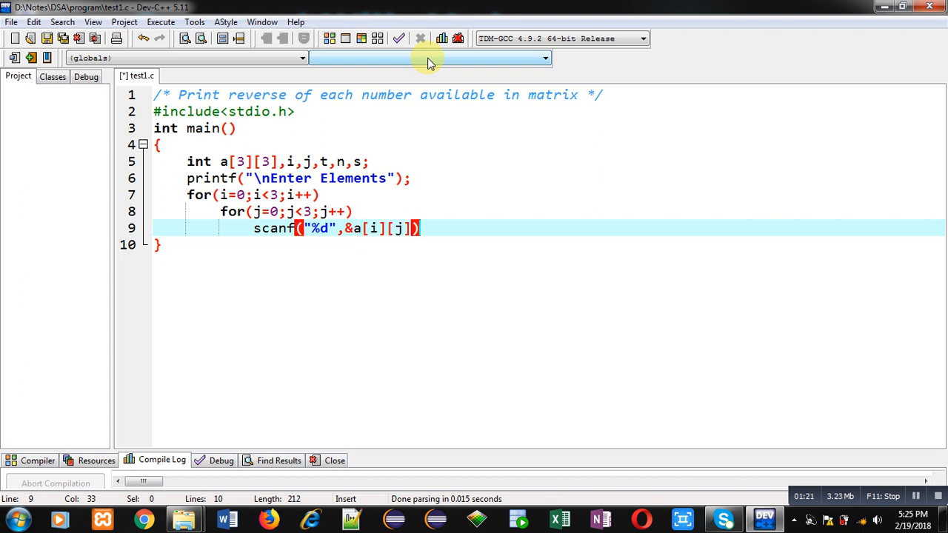
pyautogui.write(';')
pyautogui.press('Enter')
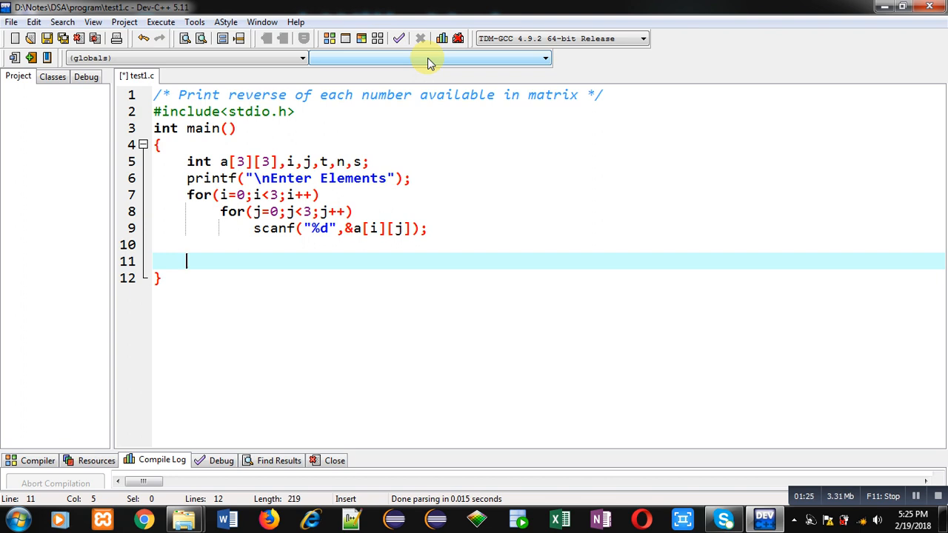
# Step: Write a second pair of nested i/j loops whose body assigns n=a[i][j];
pyautogui.write('for(i=')
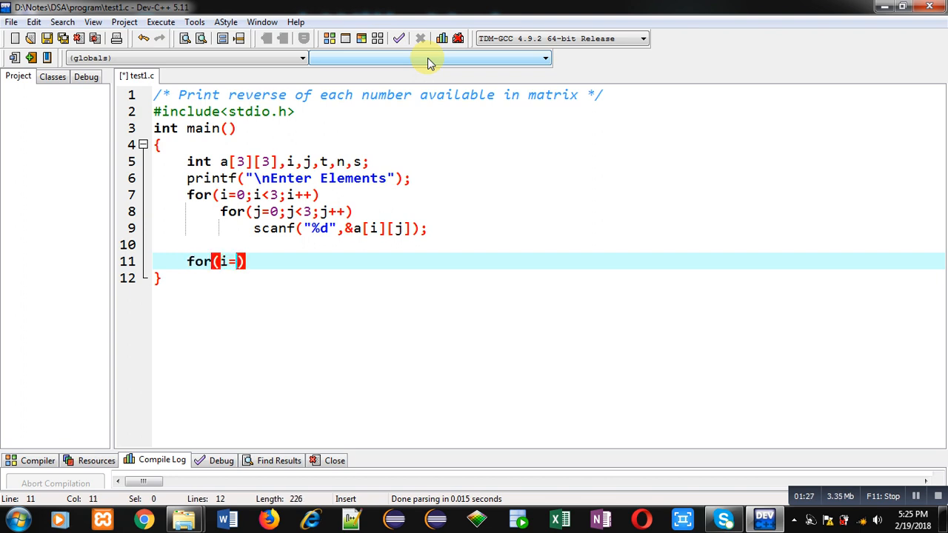
pyautogui.write('0;i<3;i')
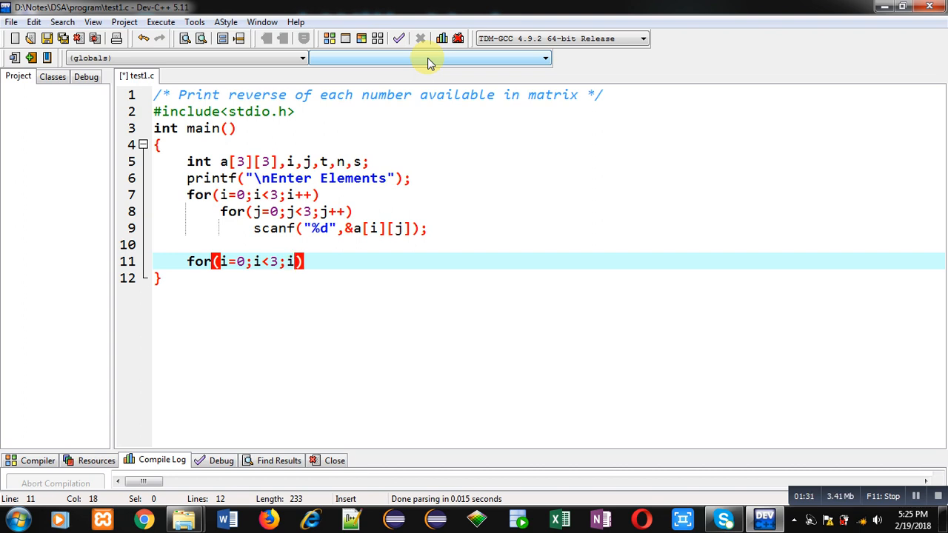
pyautogui.write('++)')
pyautogui.write('for(j=0')
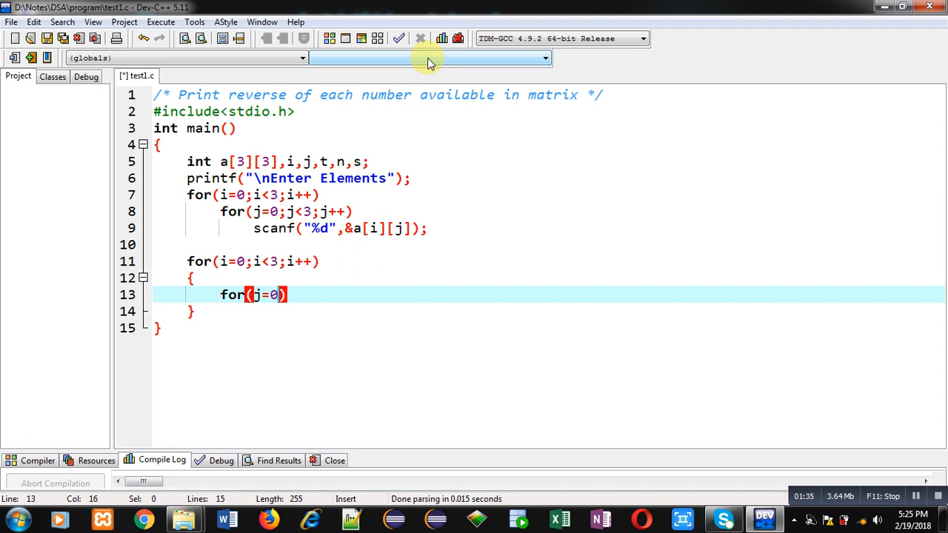
pyautogui.write(';j<3;j++')
pyautogui.write('{')
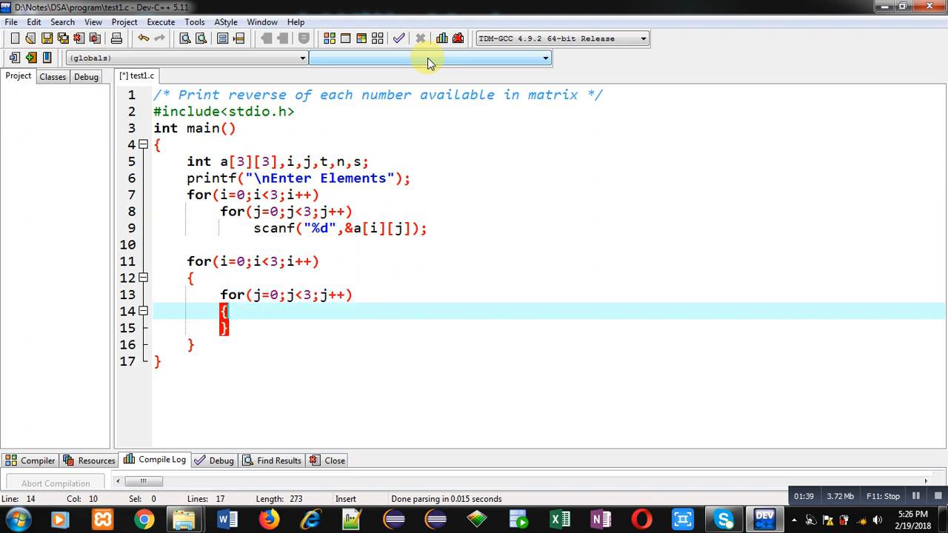
pyautogui.write('n=a[i')
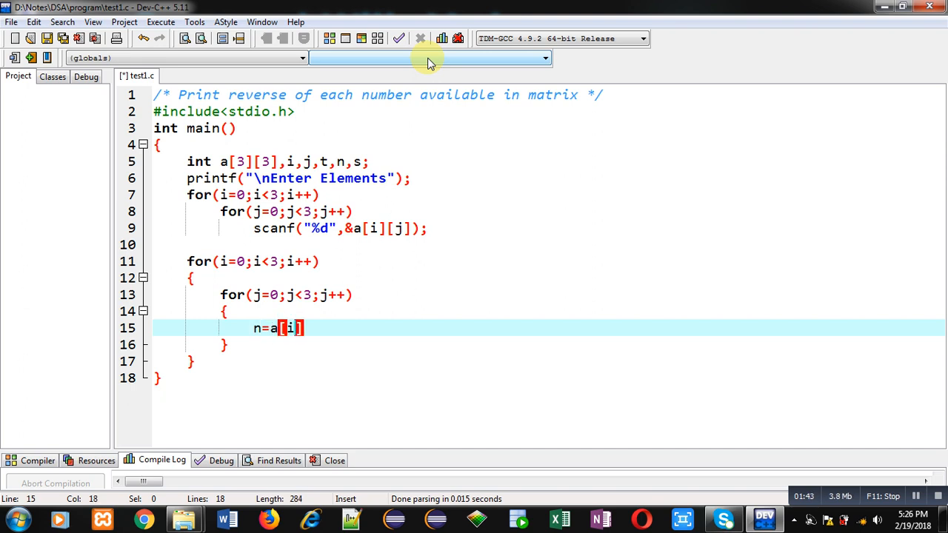
pyautogui.write('[j];')
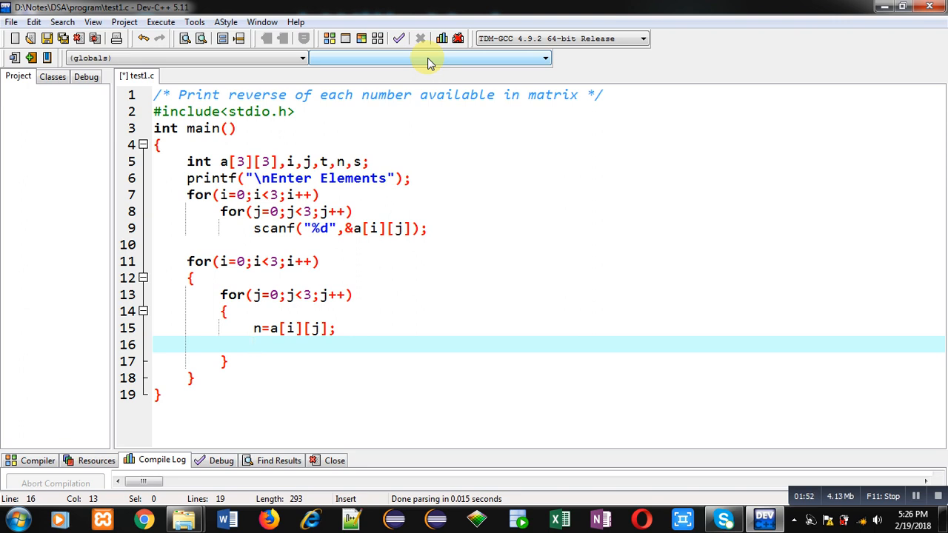
# Step: Initialise s=0 and start a while(n>0) loop
pyautogui.write('s=0;')
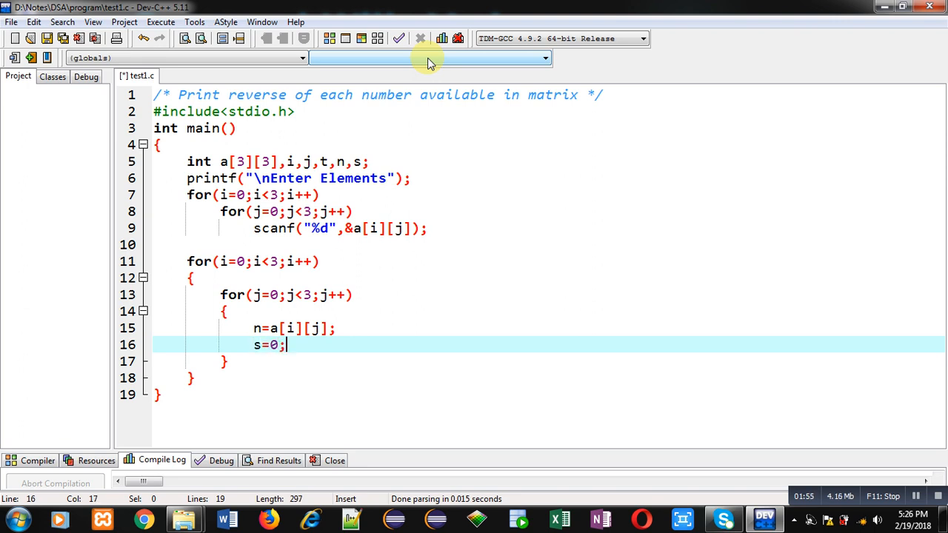
pyautogui.write('while()')
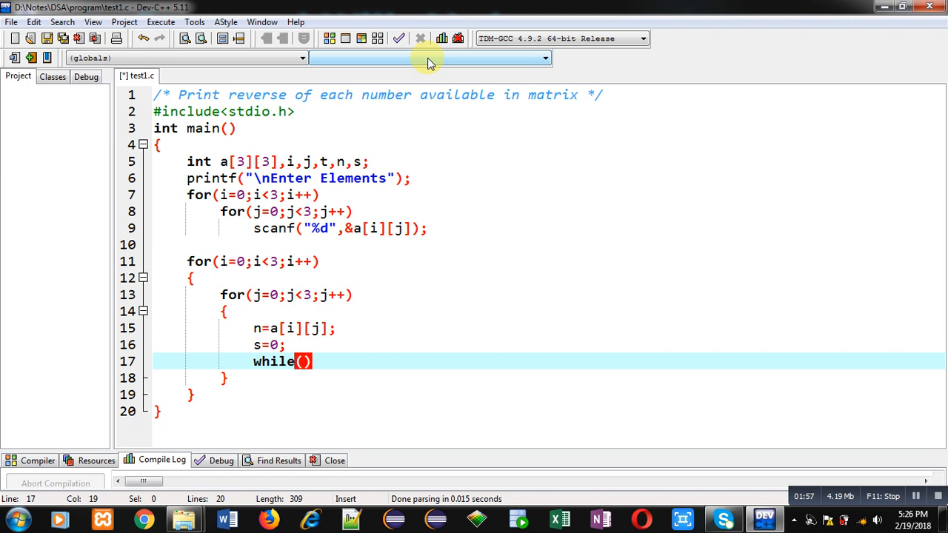
pyautogui.write('n')
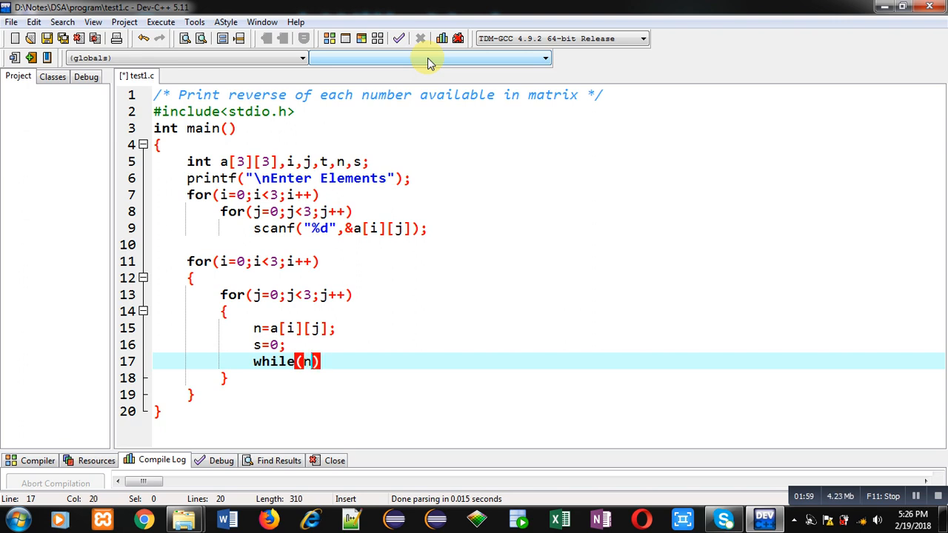
pyautogui.write('>')
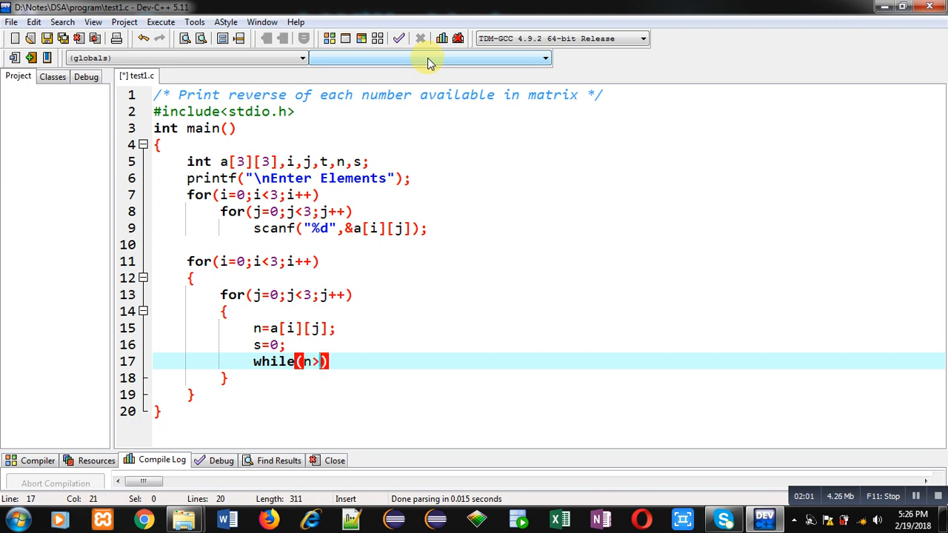
pyautogui.write('0)')
pyautogui.write('{')
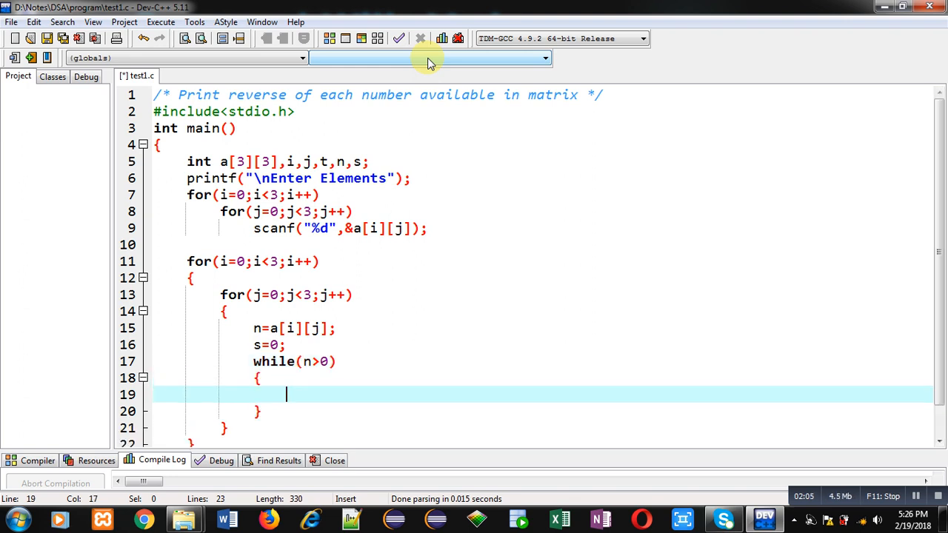
# Step: Fill the loop with t=n%10; s=s*10+t; n=n/10; to reverse the digits
pyautogui.write('t=n')
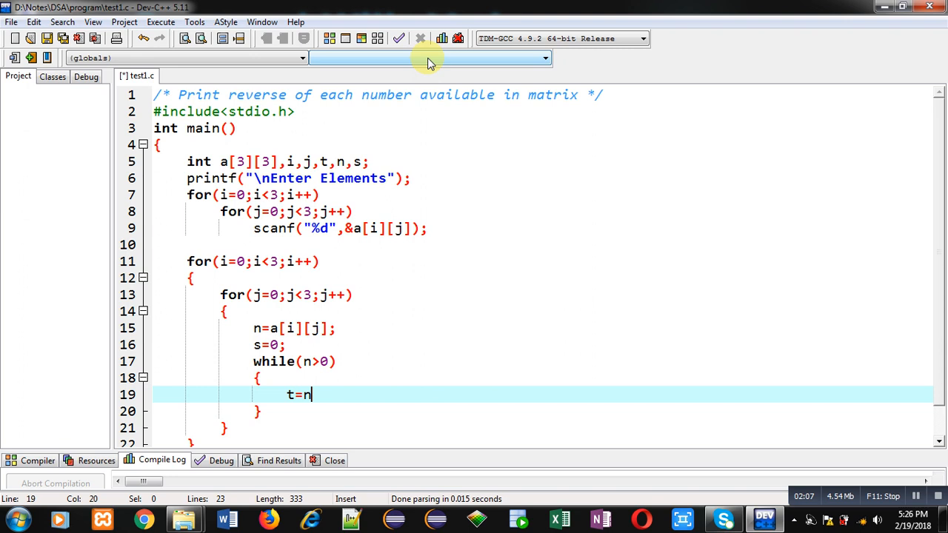
pyautogui.write('%')
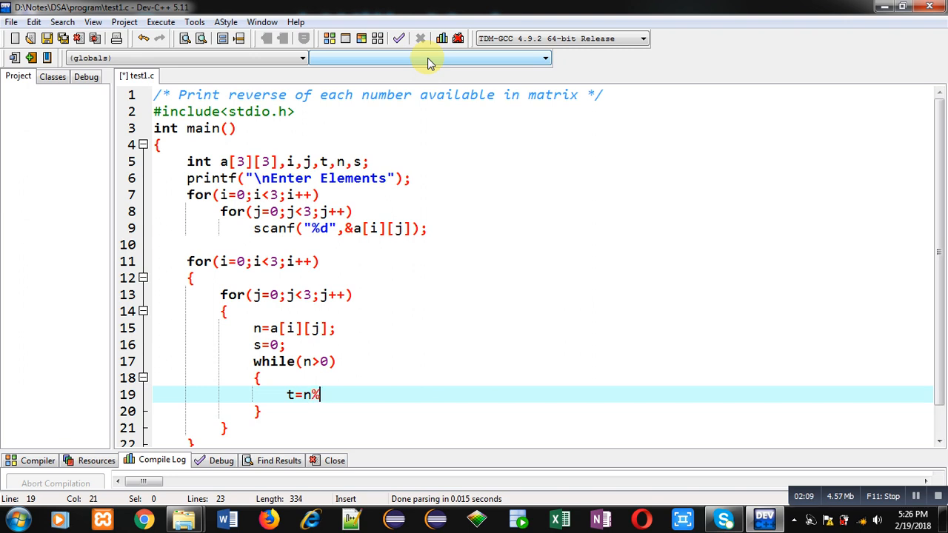
pyautogui.write('10;')
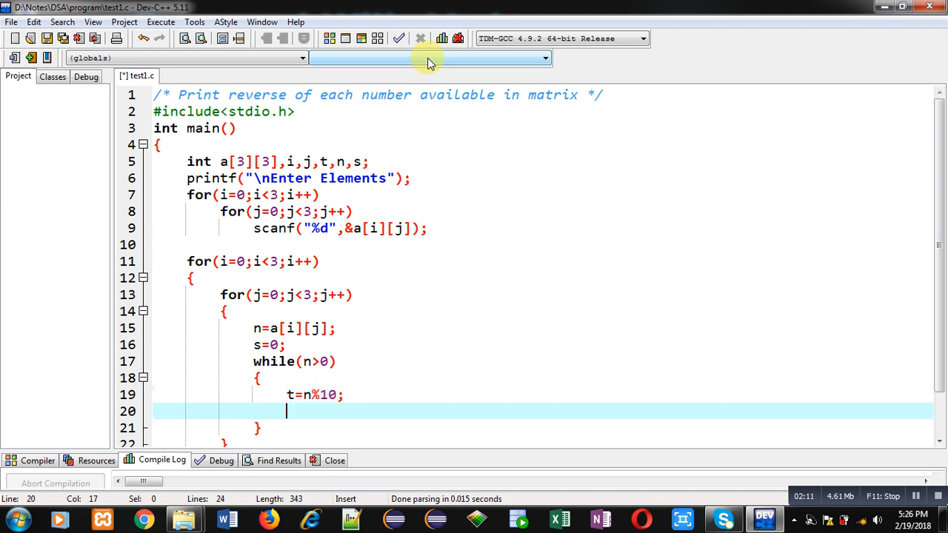
pyautogui.write('s=s*10')
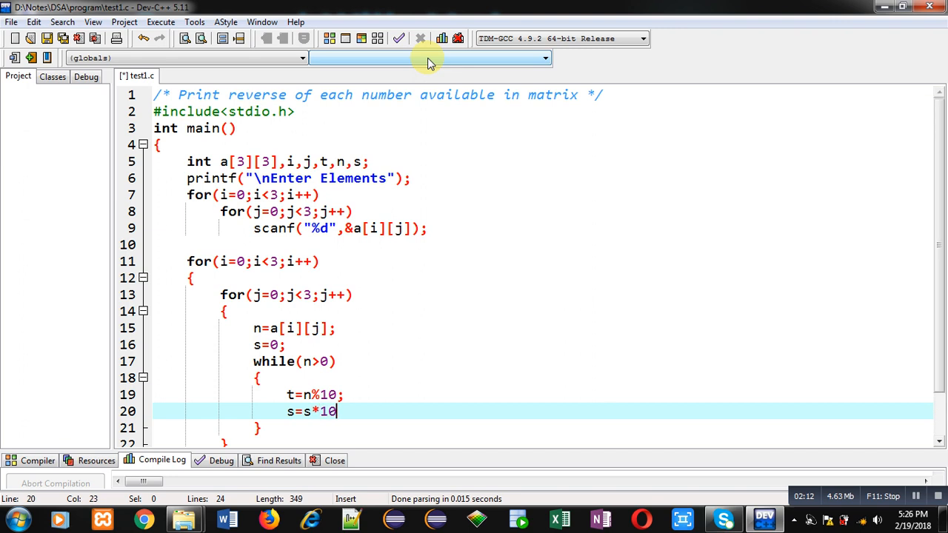
pyautogui.write('+t;')
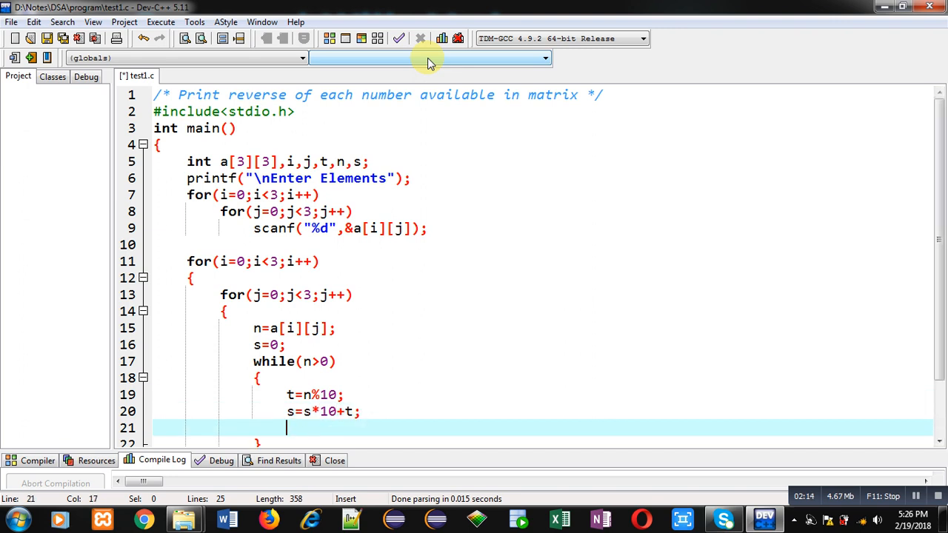
pyautogui.write('n=n')
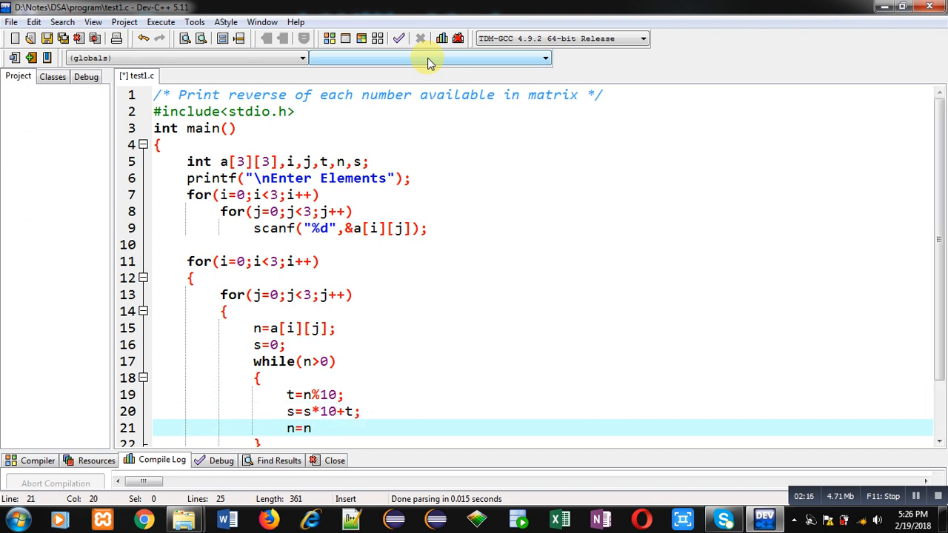
pyautogui.write('/10;')
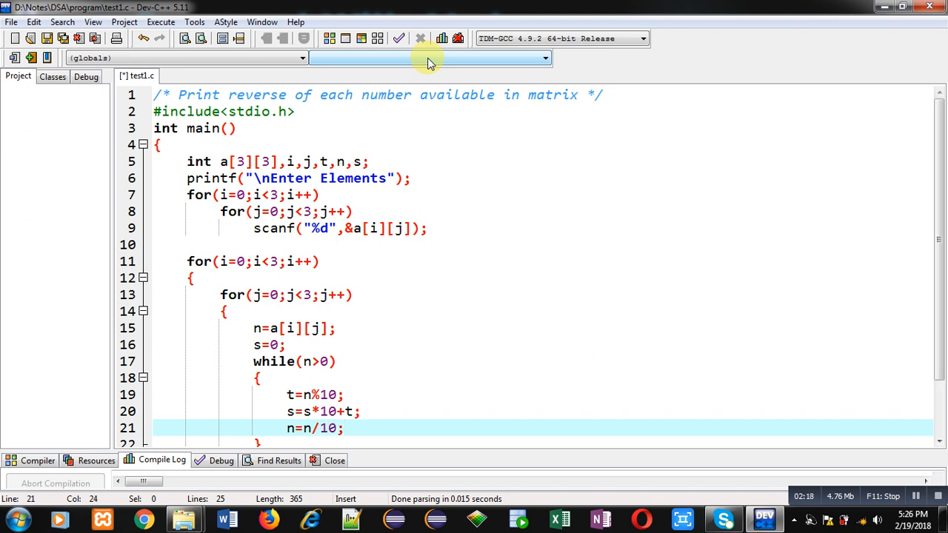
pyautogui.scroll(-3)
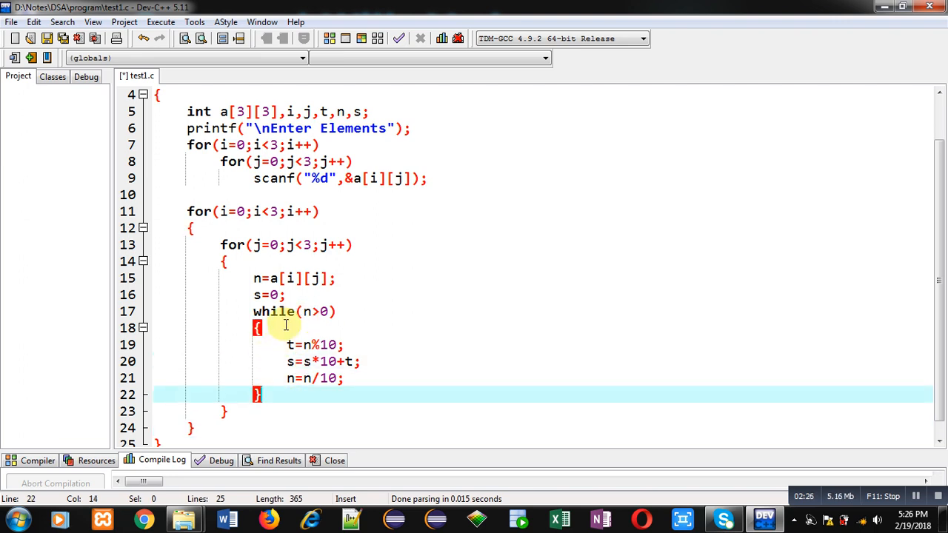
pyautogui.moveTo(279, 400)
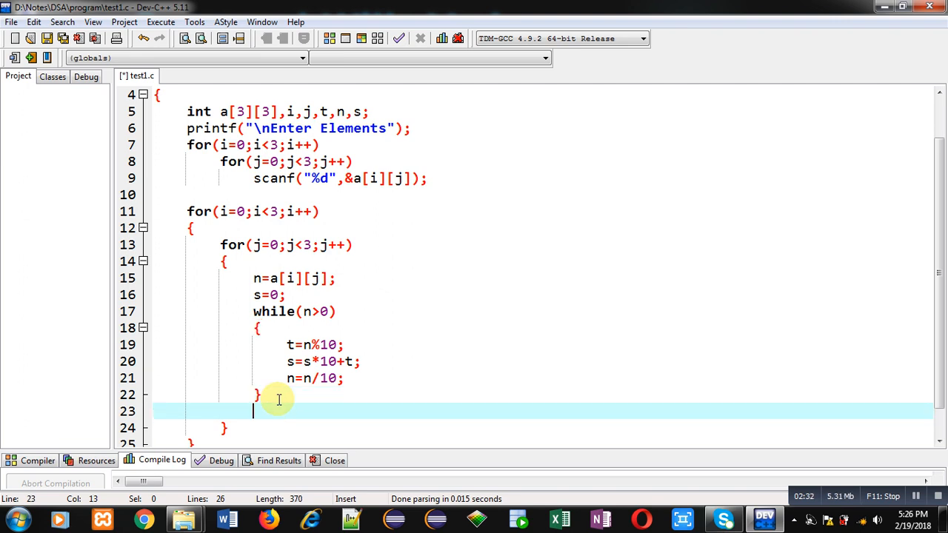
# Step: Add printf("\nReverse is = %d",s); after the loop and end main with return 0;
pyautogui.write('printf("\\nReverse is = %d')
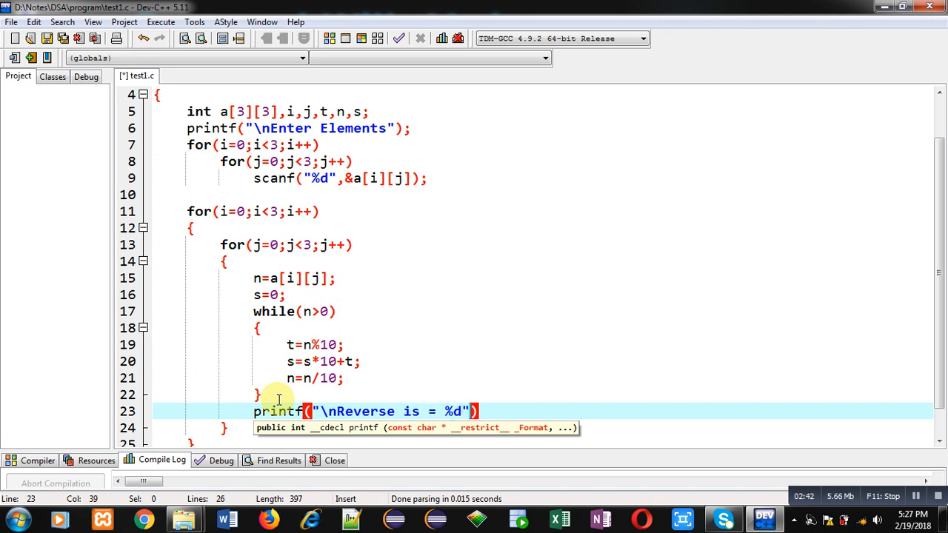
pyautogui.write(',s);')
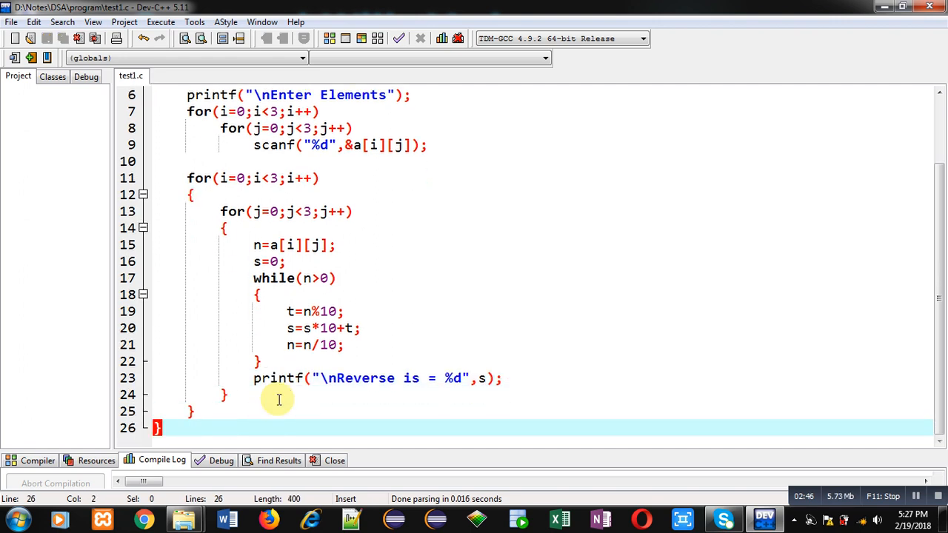
pyautogui.write('return')
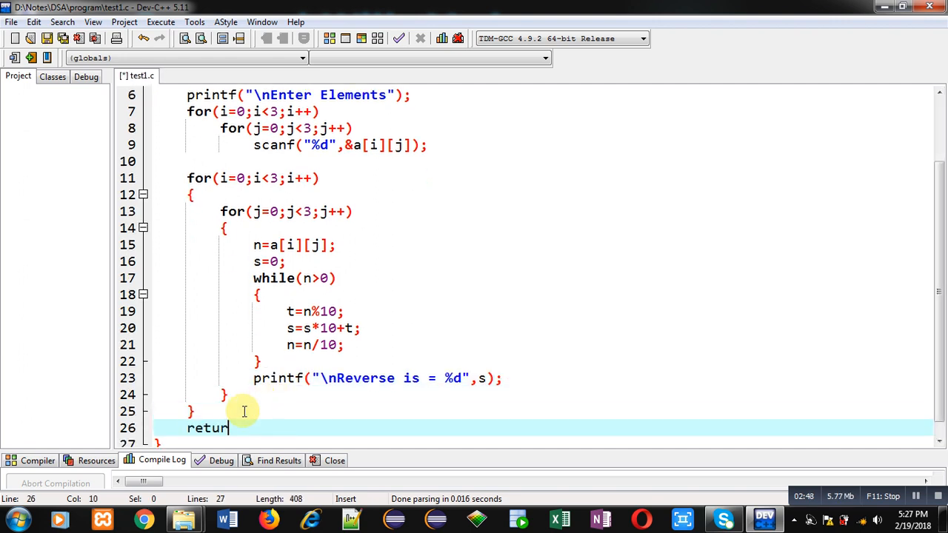
pyautogui.write('0;')
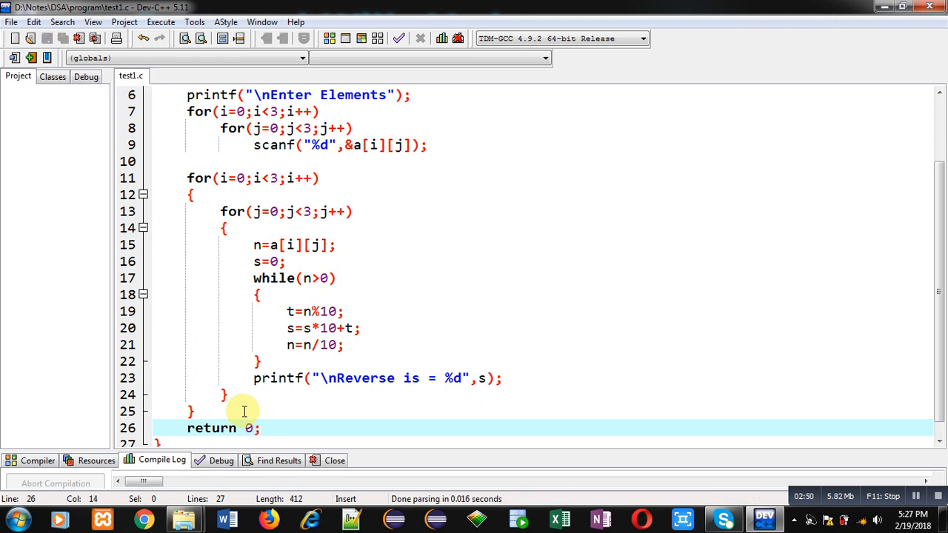
pyautogui.moveTo(338, 296)
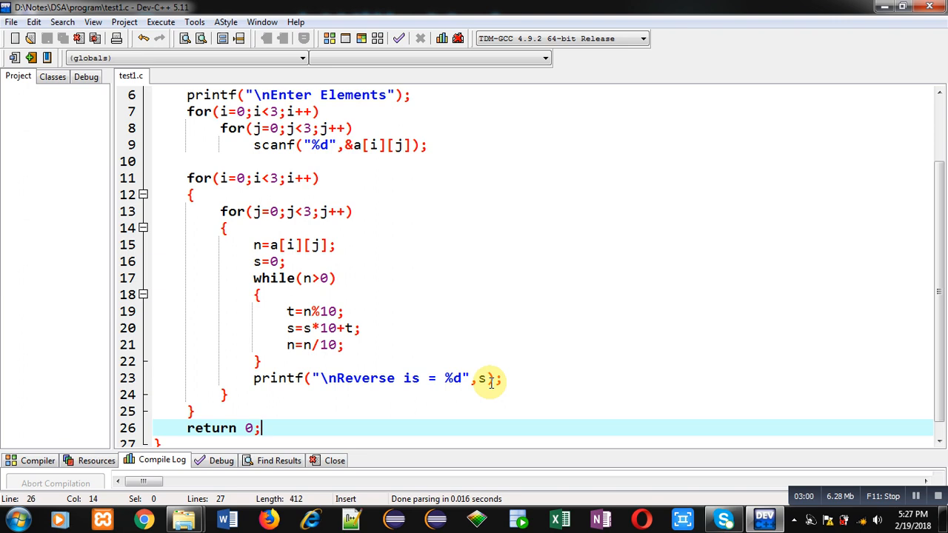
pyautogui.click(160, 22)
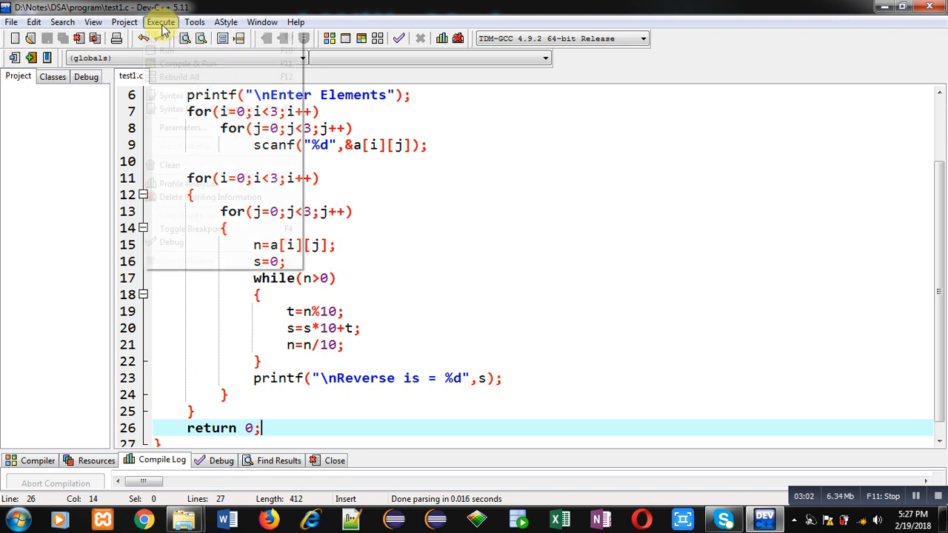
# Step: Compile and run the program and enter the first row 11 12 13
pyautogui.click(176, 63)
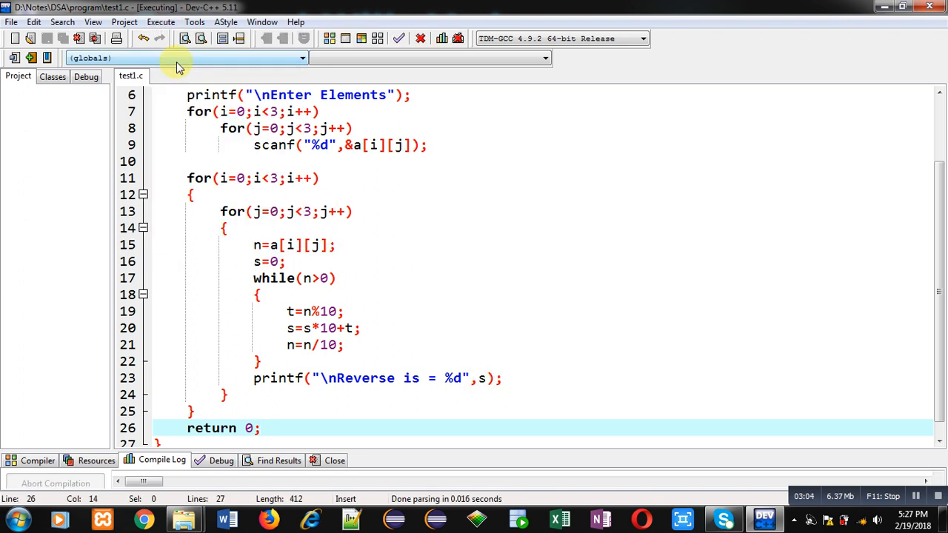
pyautogui.write('12 13')
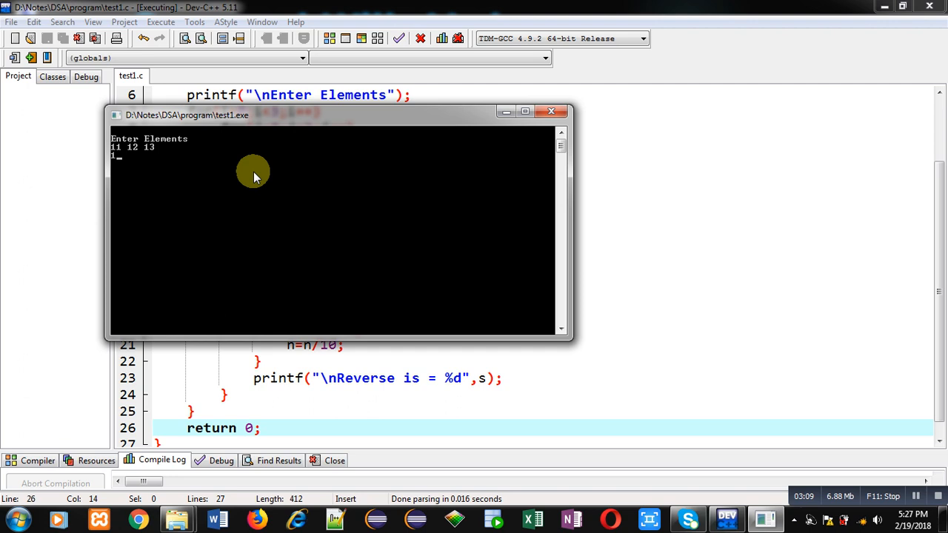
# Step: Enter the remaining rows 14 15 16 and 17 18 19 and review the reversed outputs
pyautogui.write('14 15 16')
pyautogui.write('17 18 19')
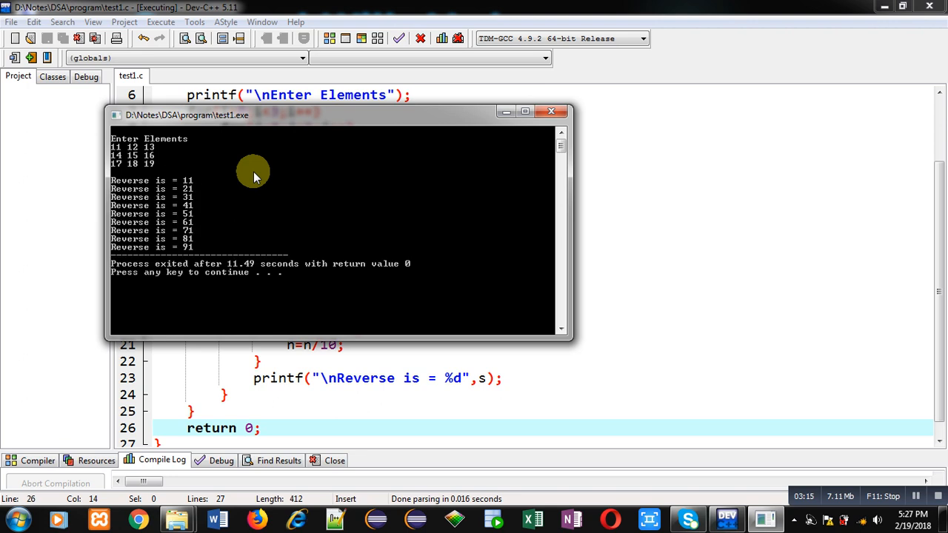
pyautogui.moveTo(136, 166)
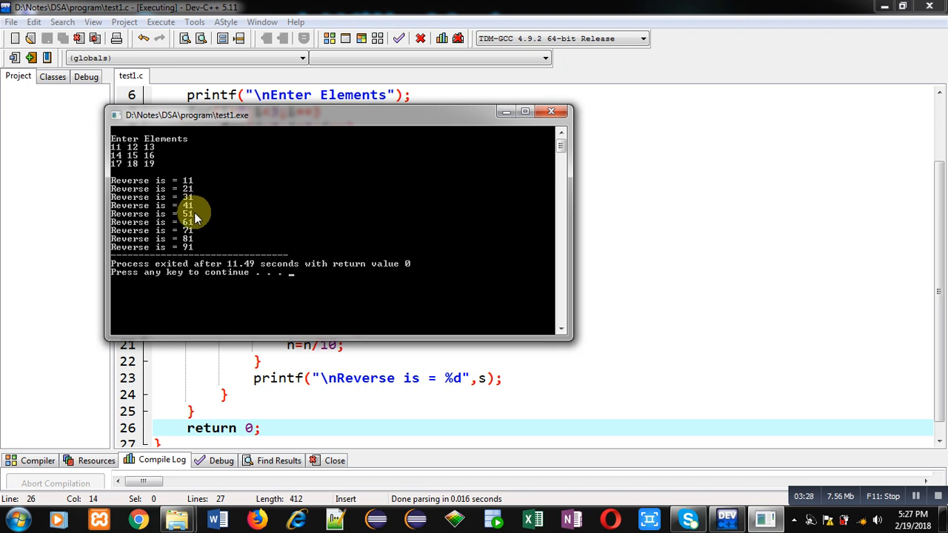
pyautogui.moveTo(196, 234)
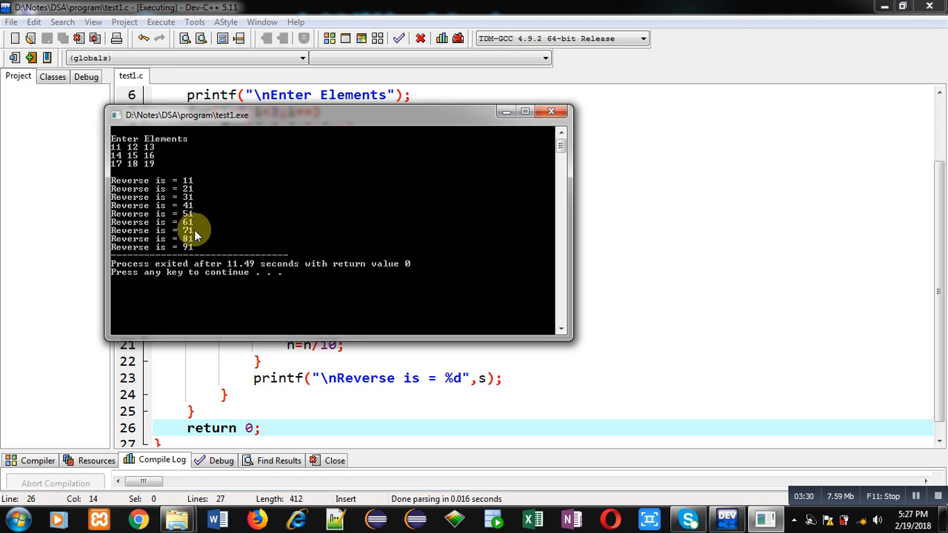
pyautogui.moveTo(200, 244)
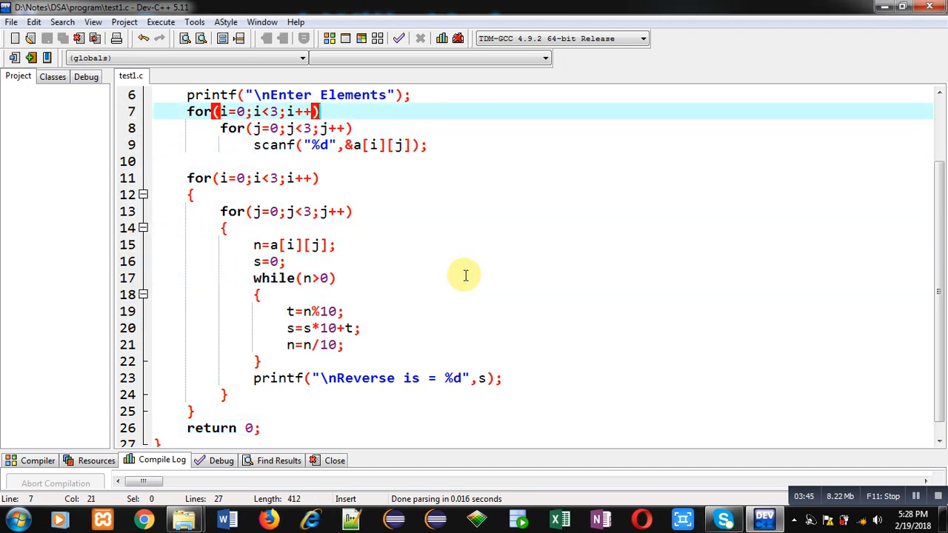
pyautogui.scroll(3)
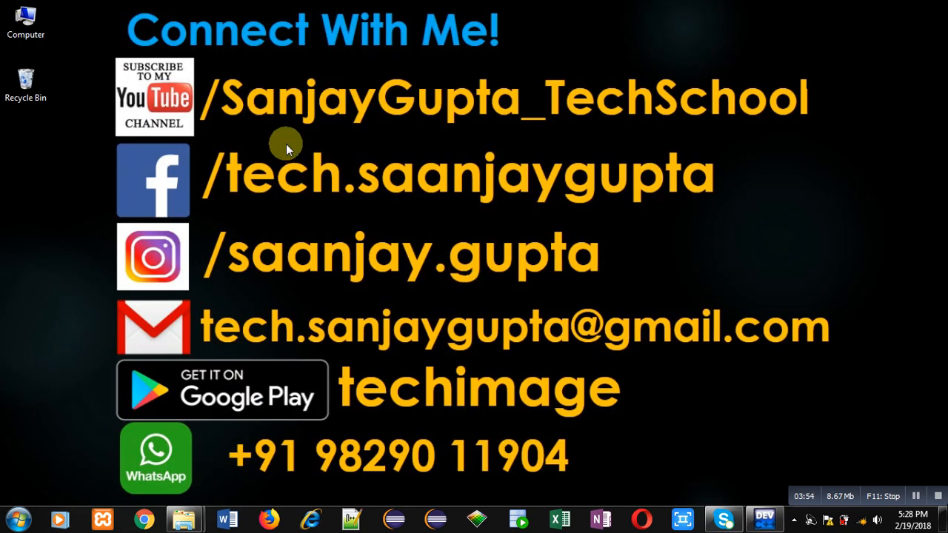
pyautogui.moveTo(222, 149)
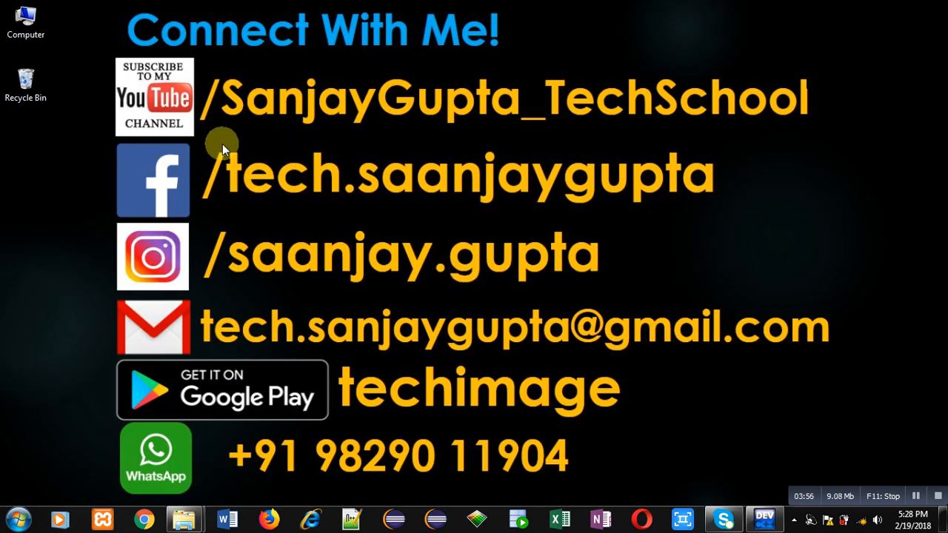
pyautogui.moveTo(356, 126)
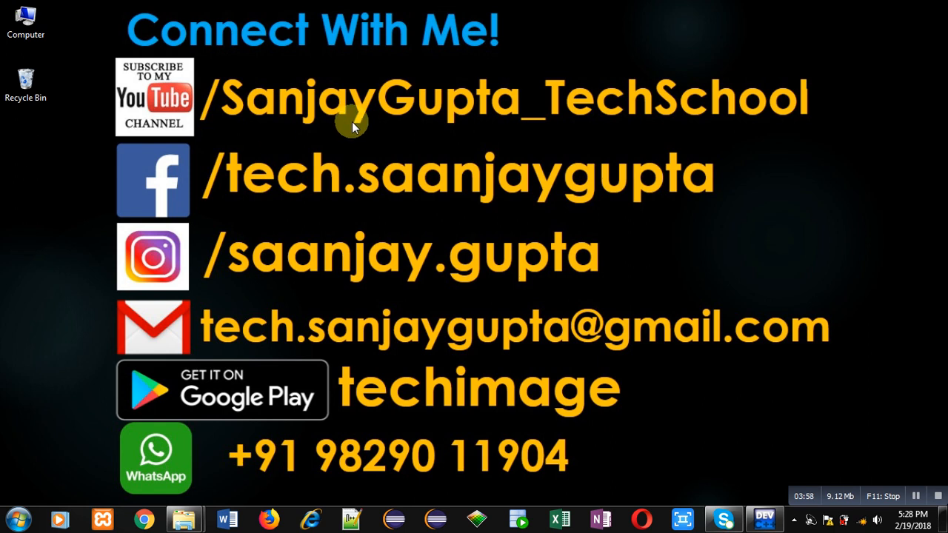
pyautogui.moveTo(229, 136)
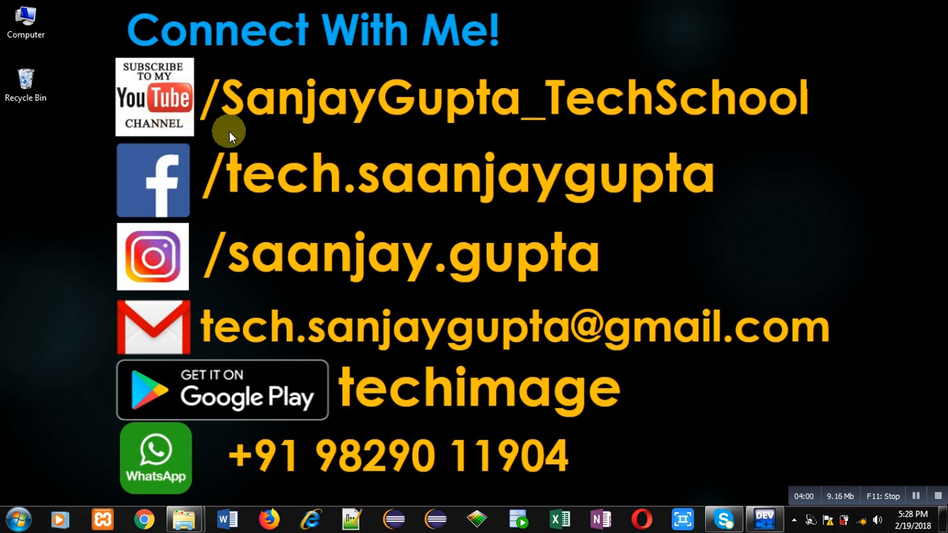